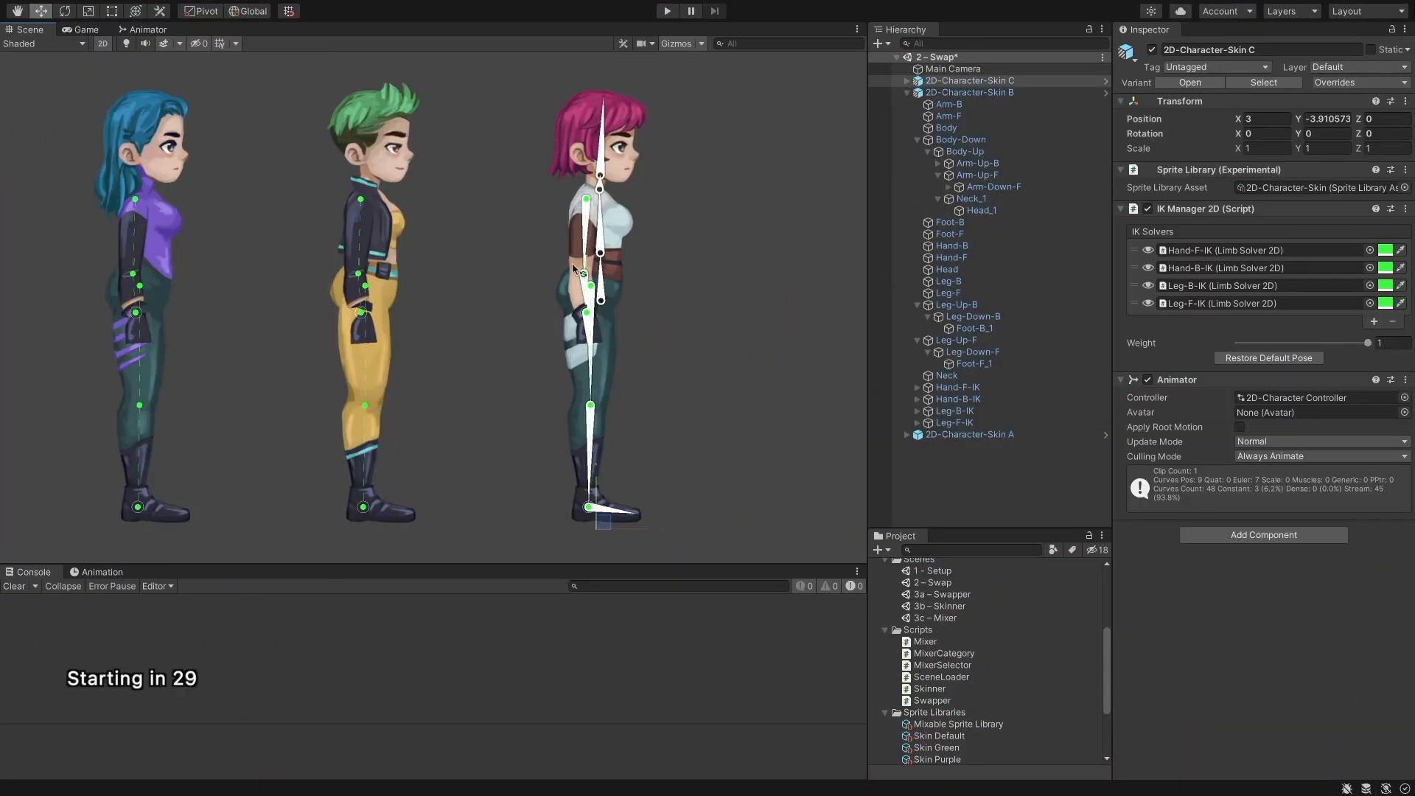
# Complete SelectRandom with a Random.Range label index applied via targetResolver.SetCategoryAndLabel.
pyautogui.click(952, 128)
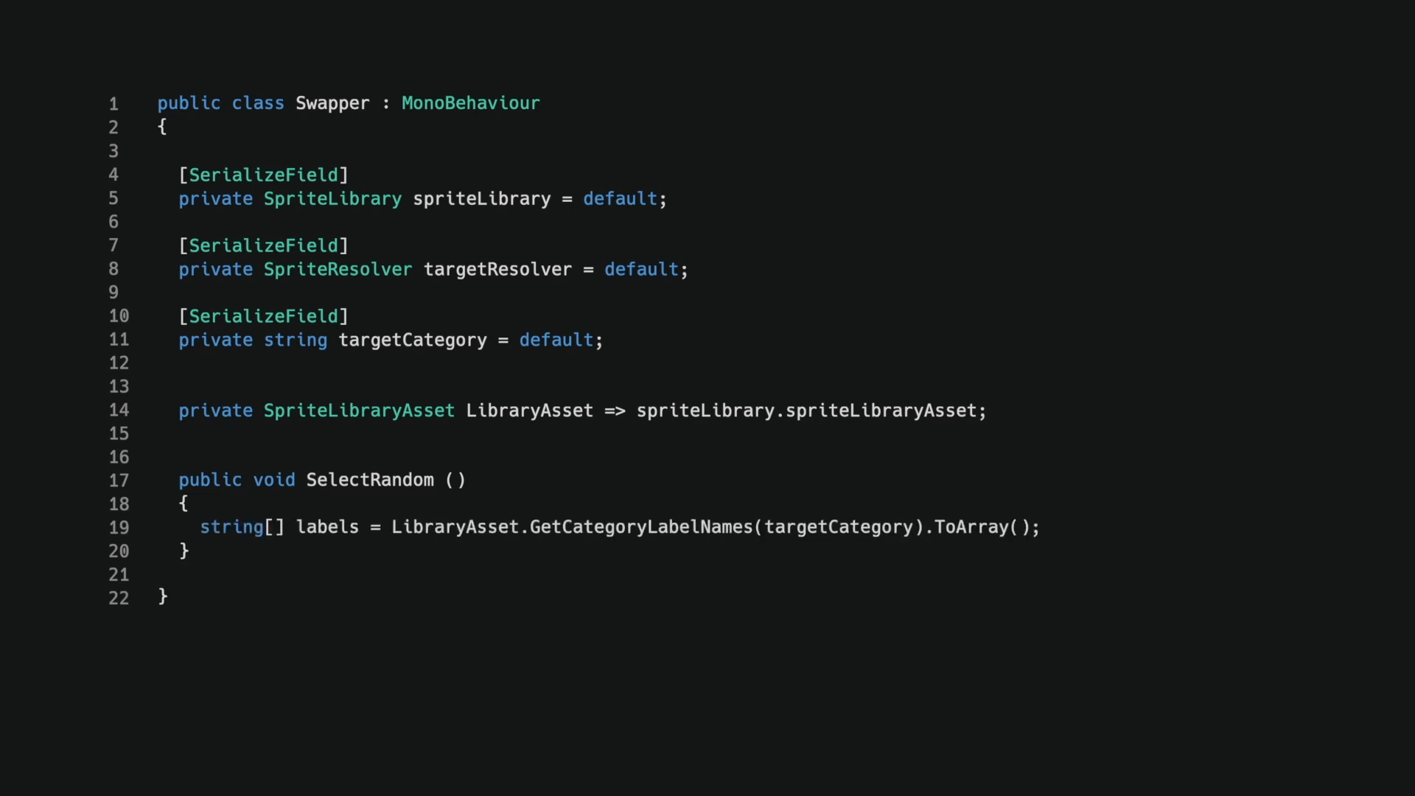
pyautogui.write('int index = Random.Range(0, labels.Length);')
pyautogui.write('string label = label')
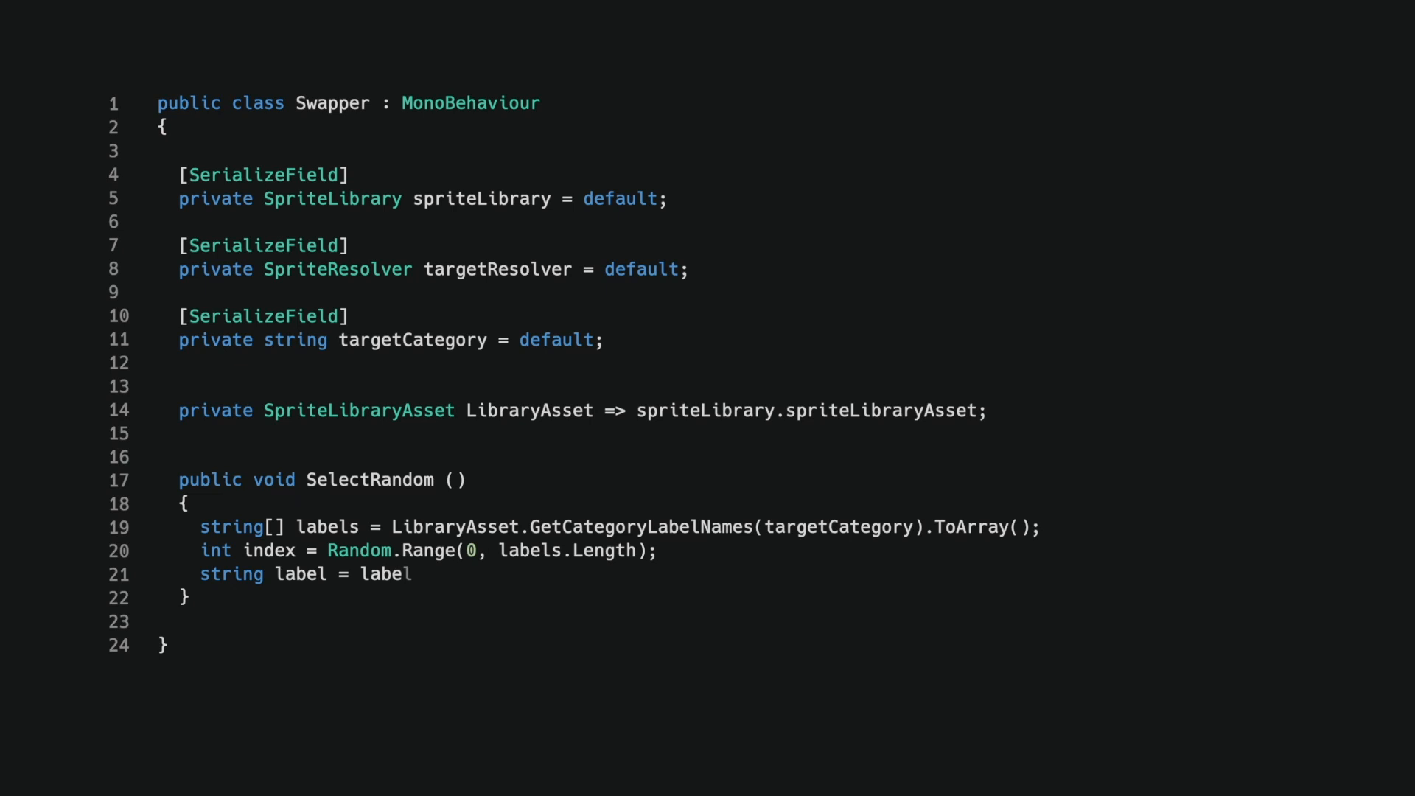
pyautogui.write('s[index];')
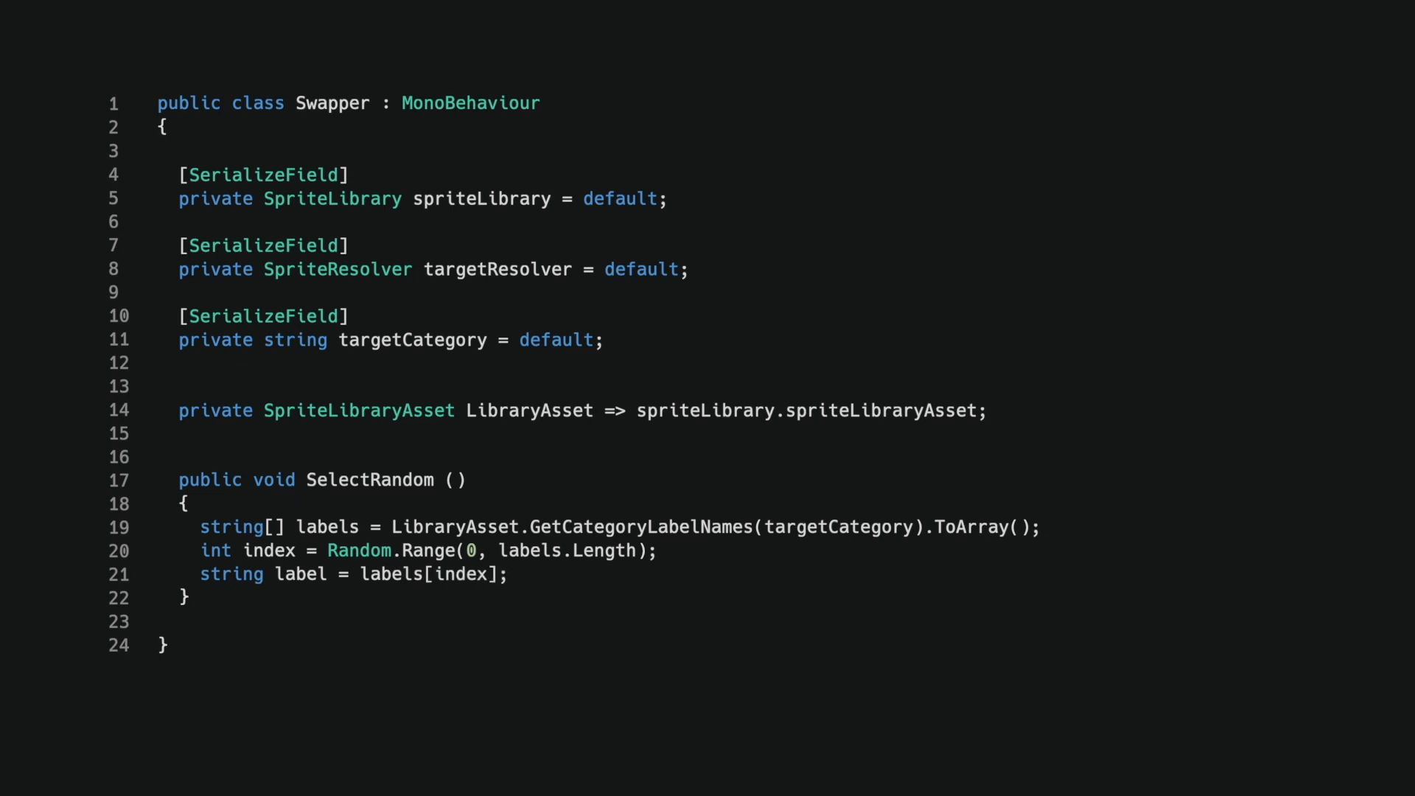
pyautogui.write('targetResolver.SetCategoryAndLabel(targetCategory, la')
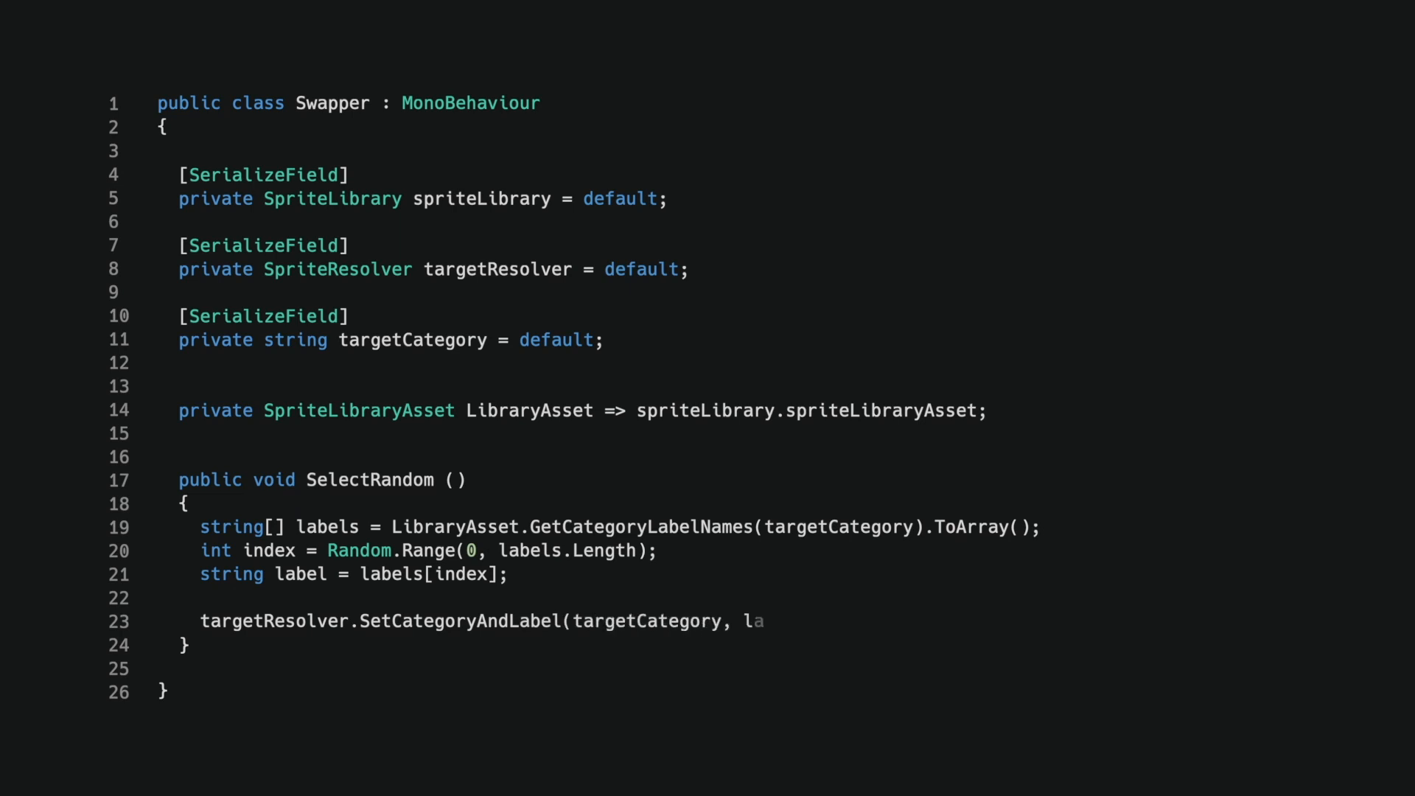
pyautogui.write('bel);')
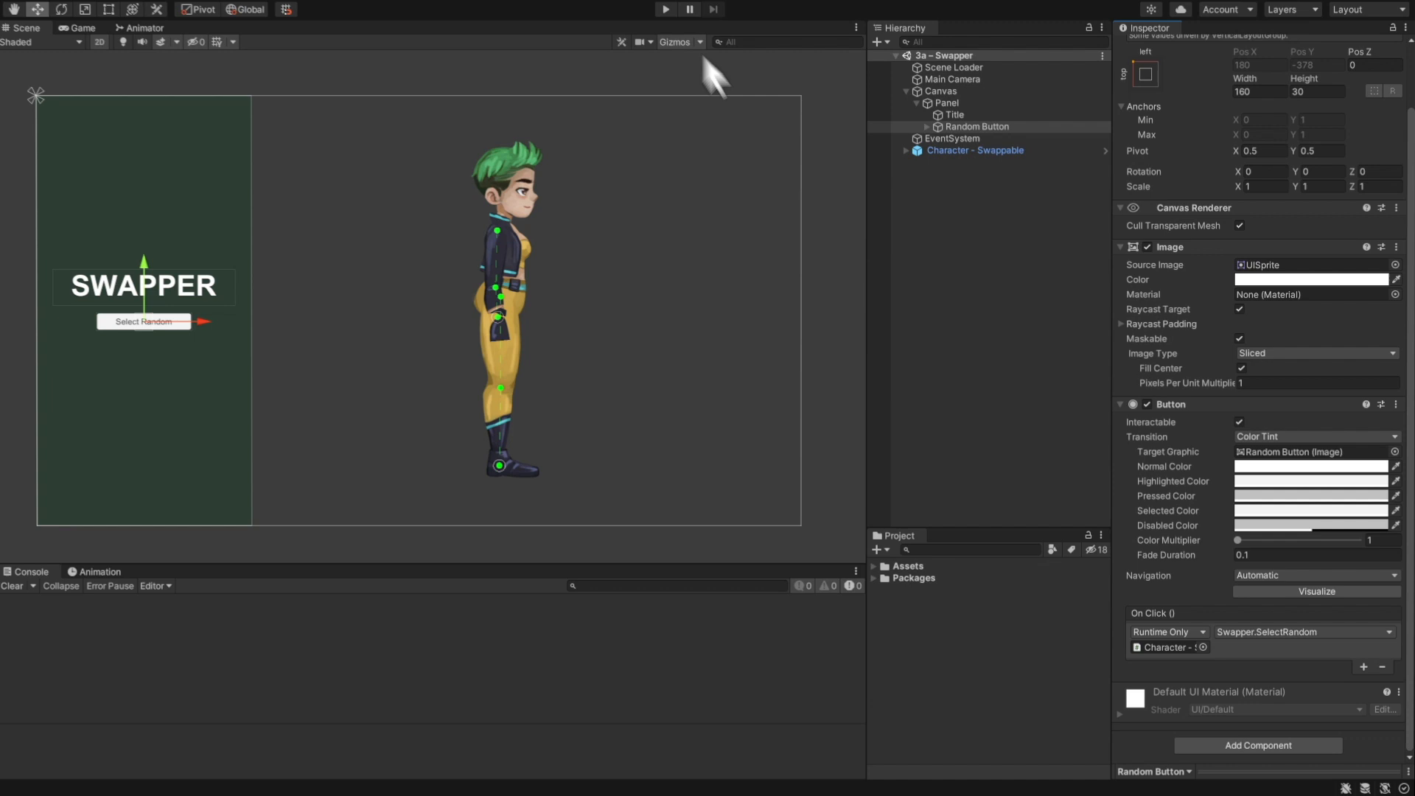
pyautogui.click(666, 10)
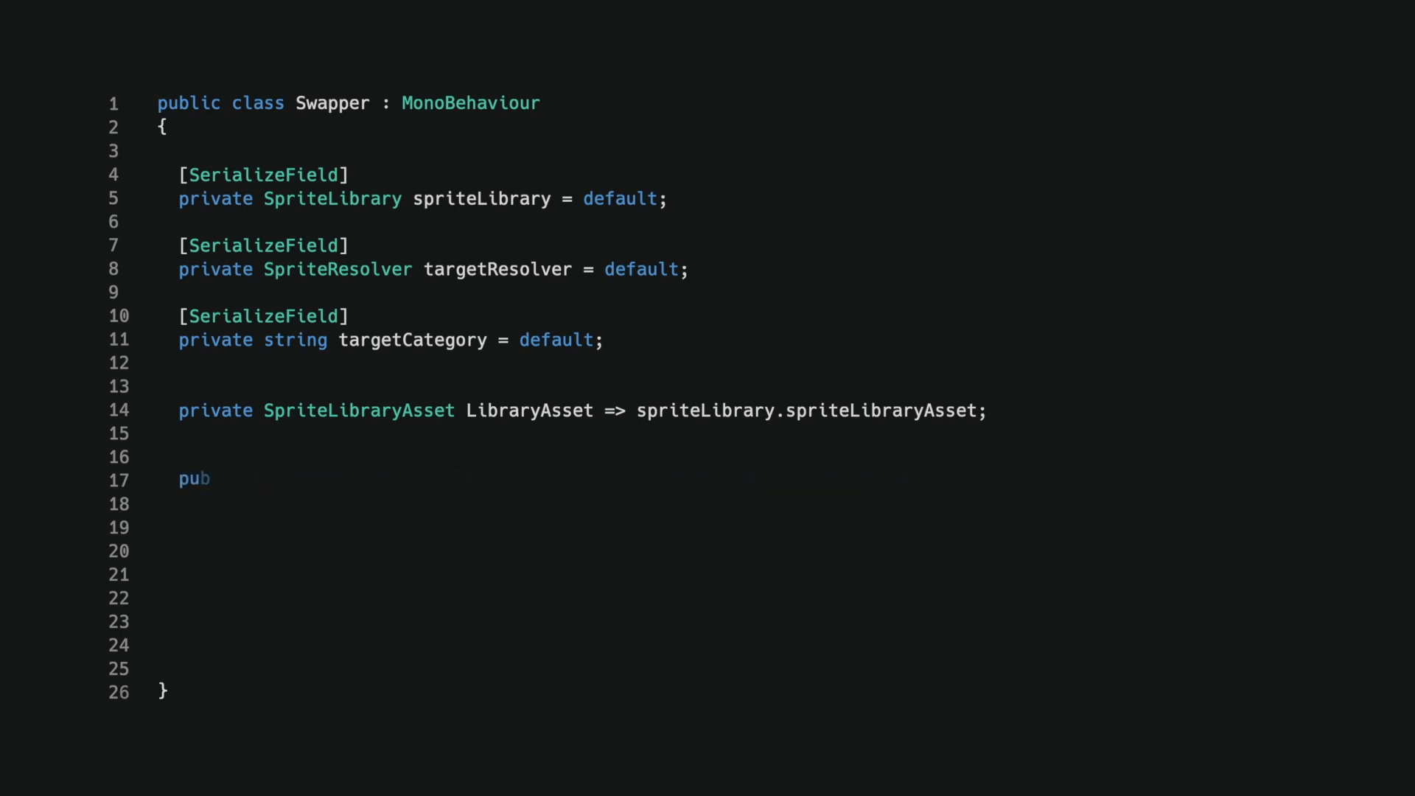
# Write InjectCustom(Sprite customSprite) adding a "customHead" override to the target category.
pyautogui.write('lic void InjectCustom (Sprite custo')
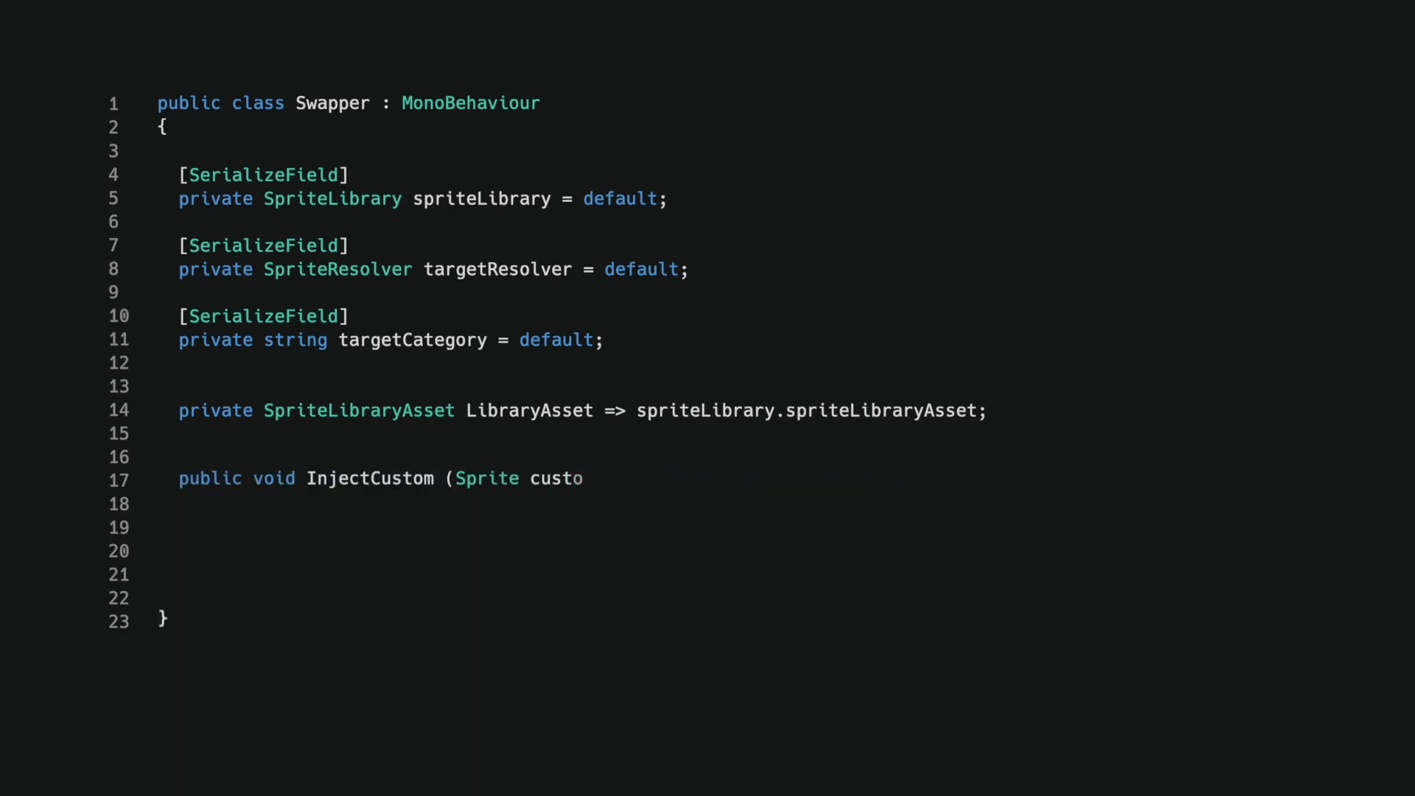
pyautogui.write('mSprite)')
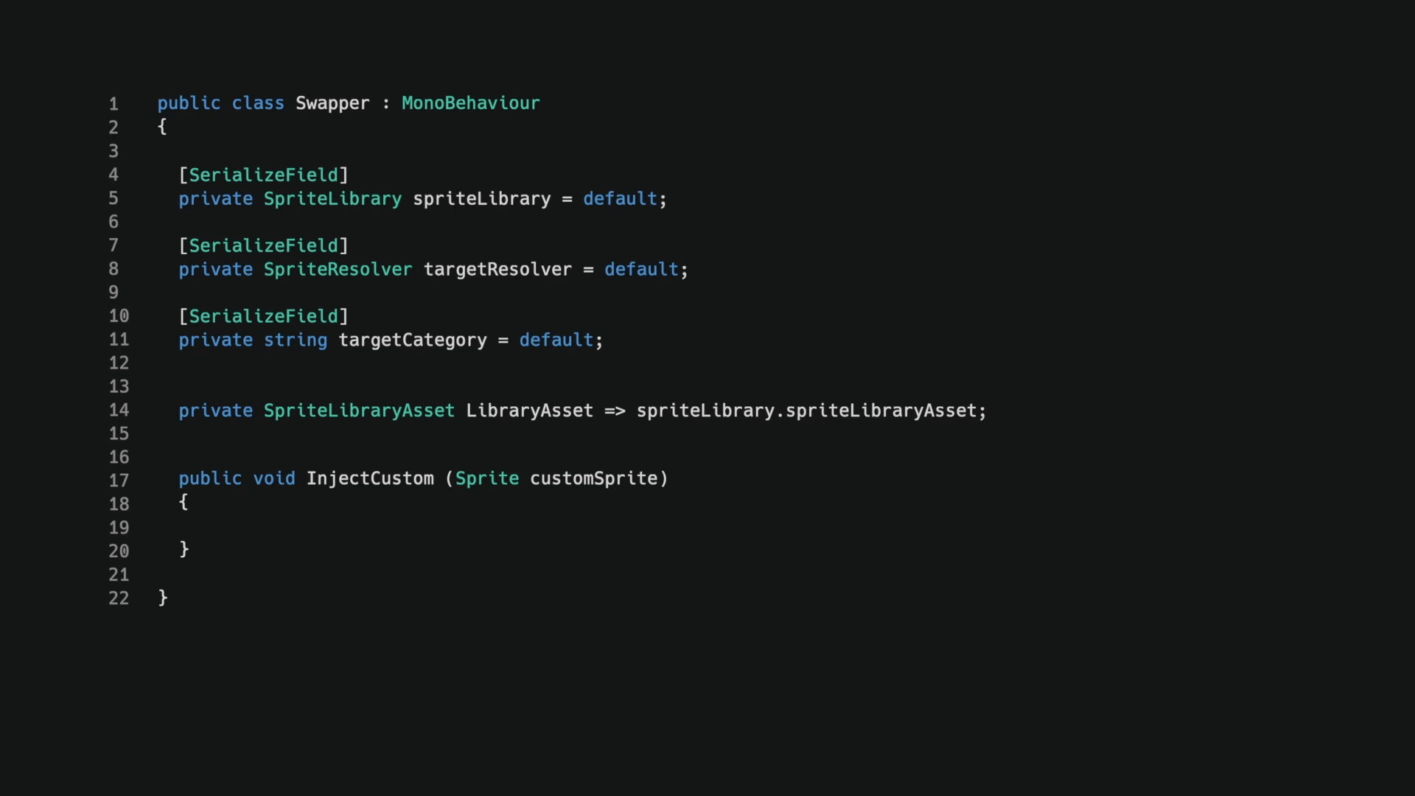
pyautogui.write('const string customLabel = "customHe')
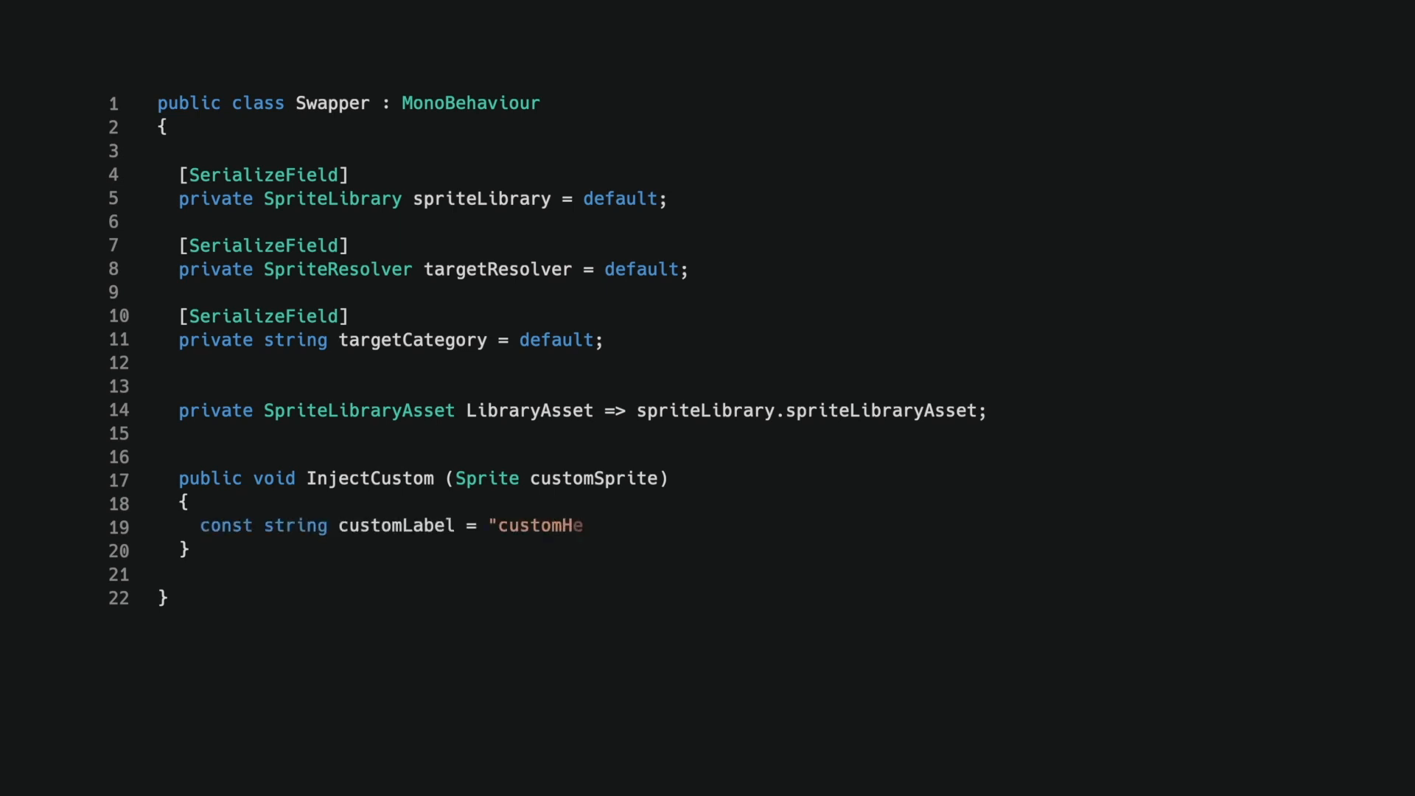
pyautogui.write('ad";')
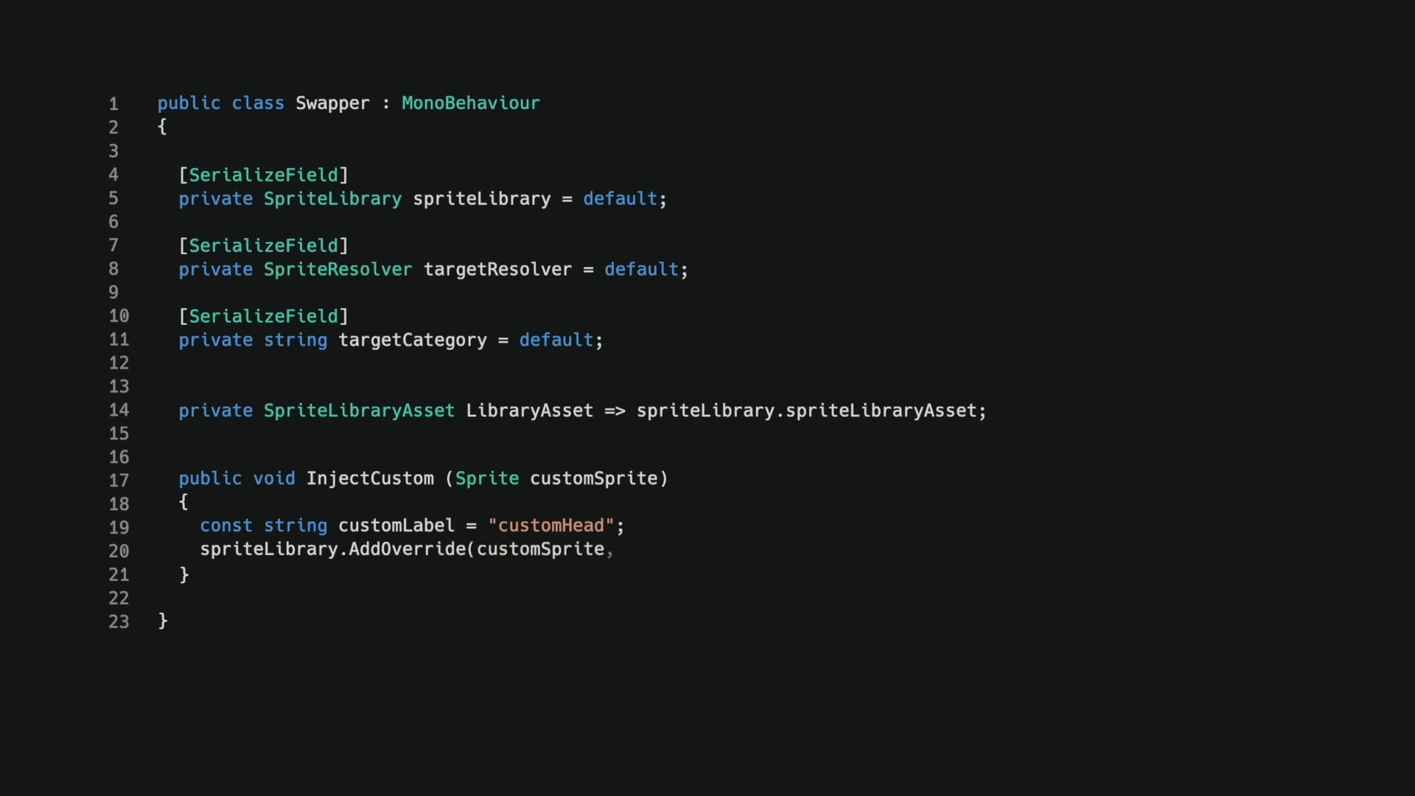
pyautogui.write('targetCategory, customLabel);')
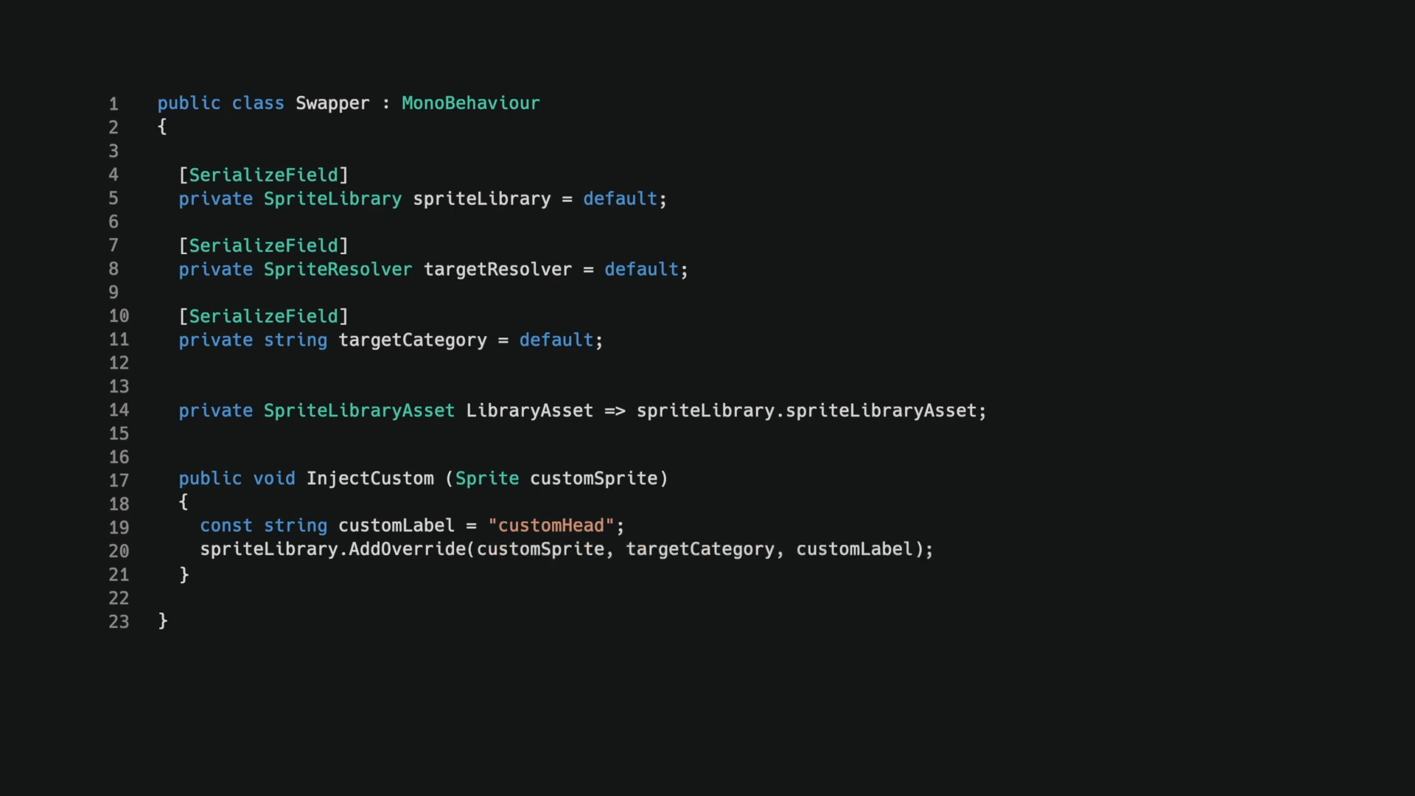
pyautogui.write('targetR')
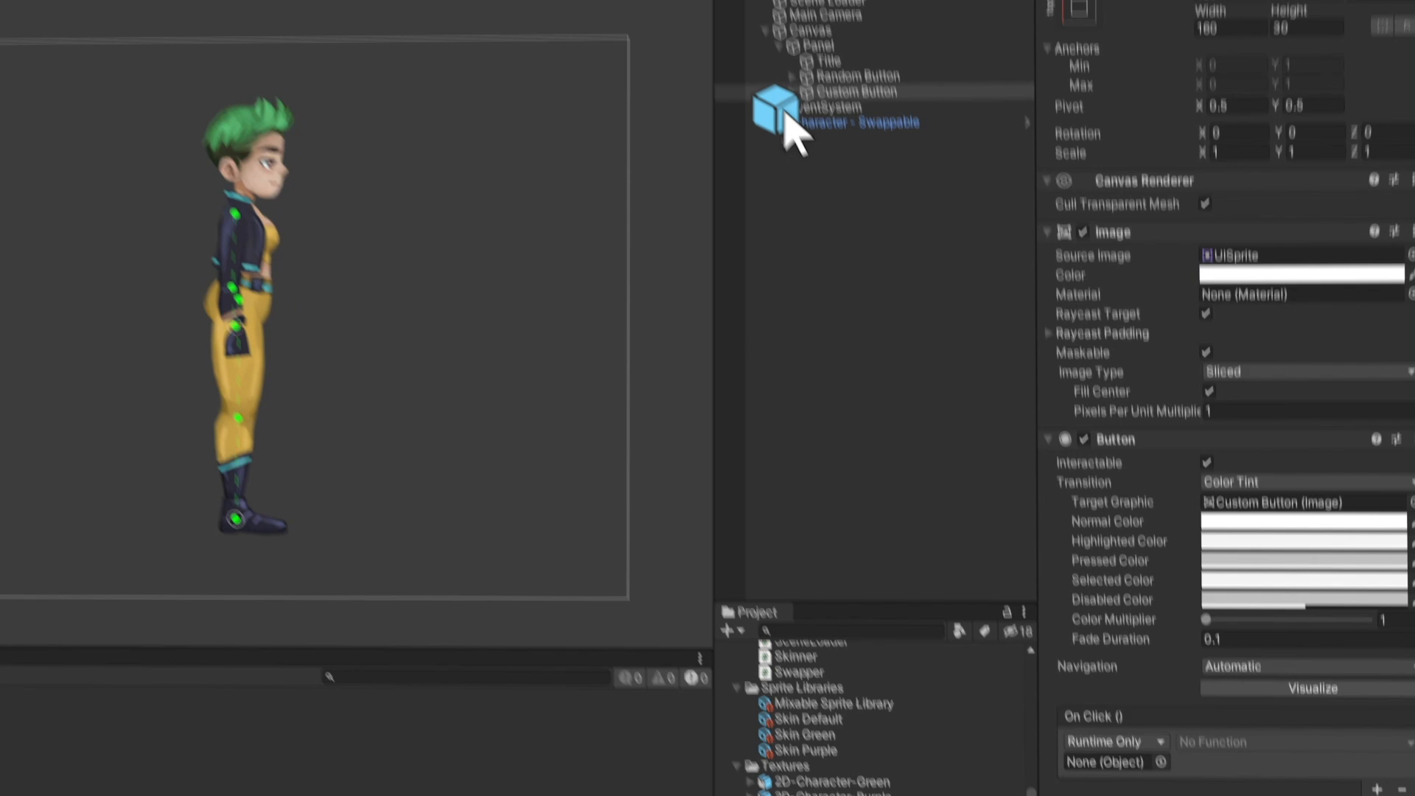
# Wire Character - Swappable's Swapper.InjectCustom to the Custom Button, then test Inject Custom in Play mode.
pyautogui.click(1227, 743)
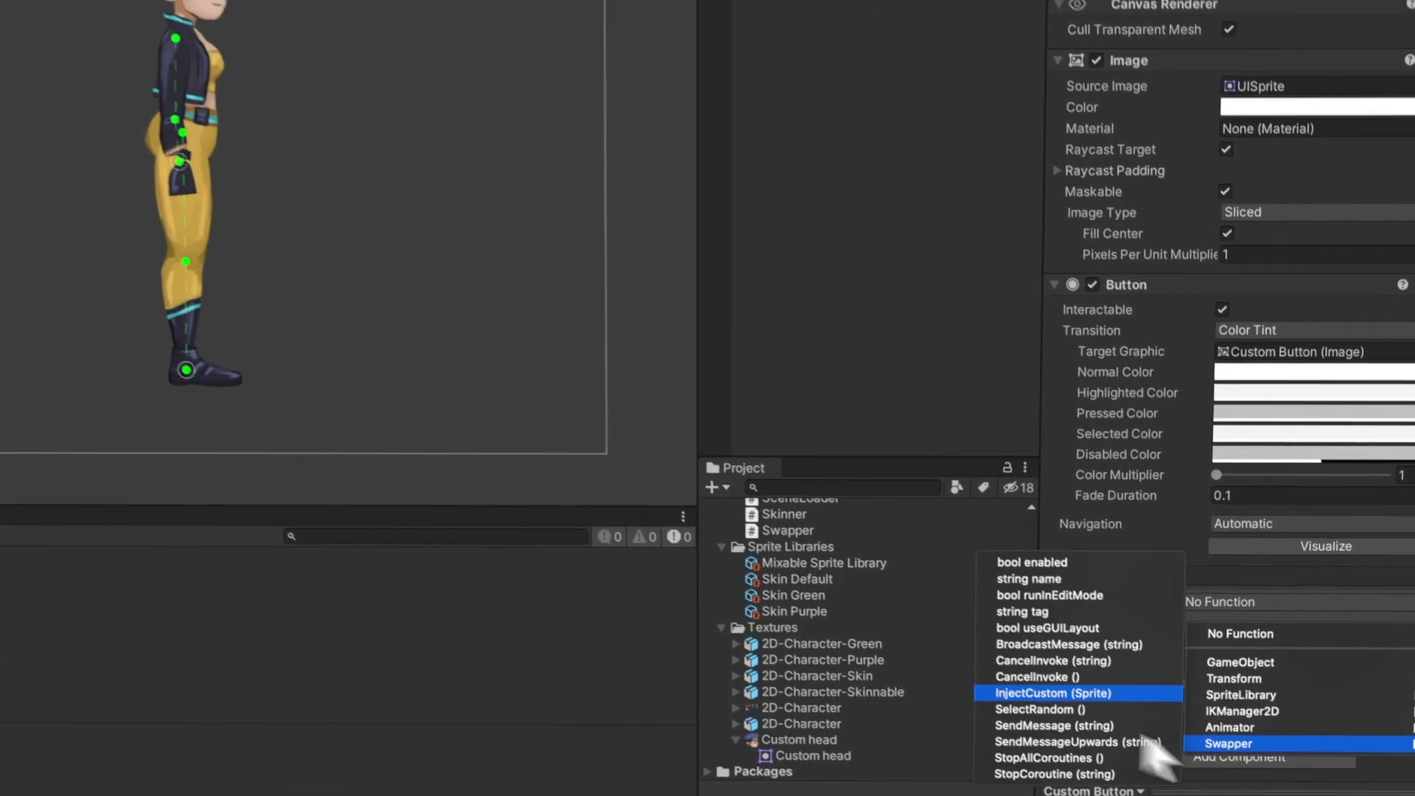
pyautogui.click(667, 11)
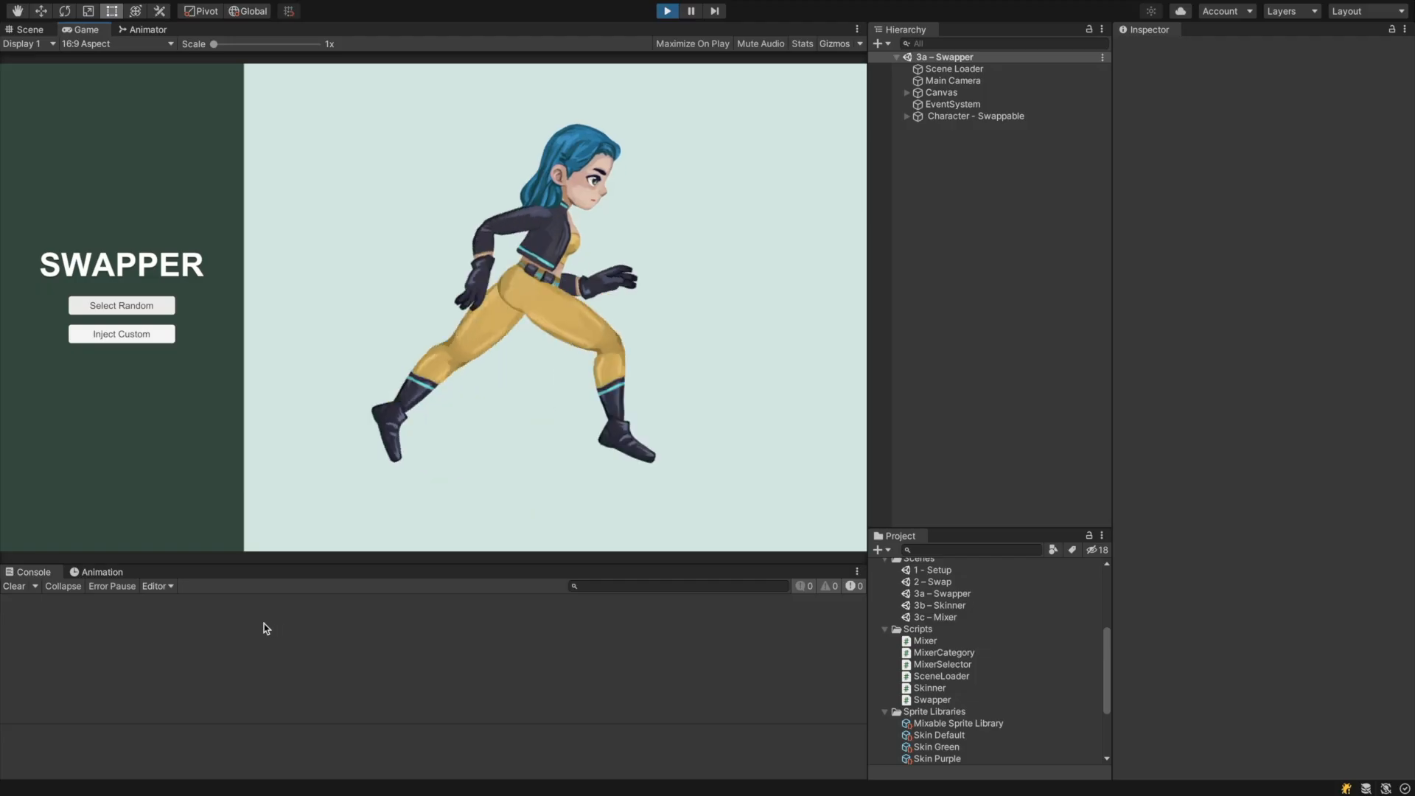
pyautogui.moveTo(121, 334)
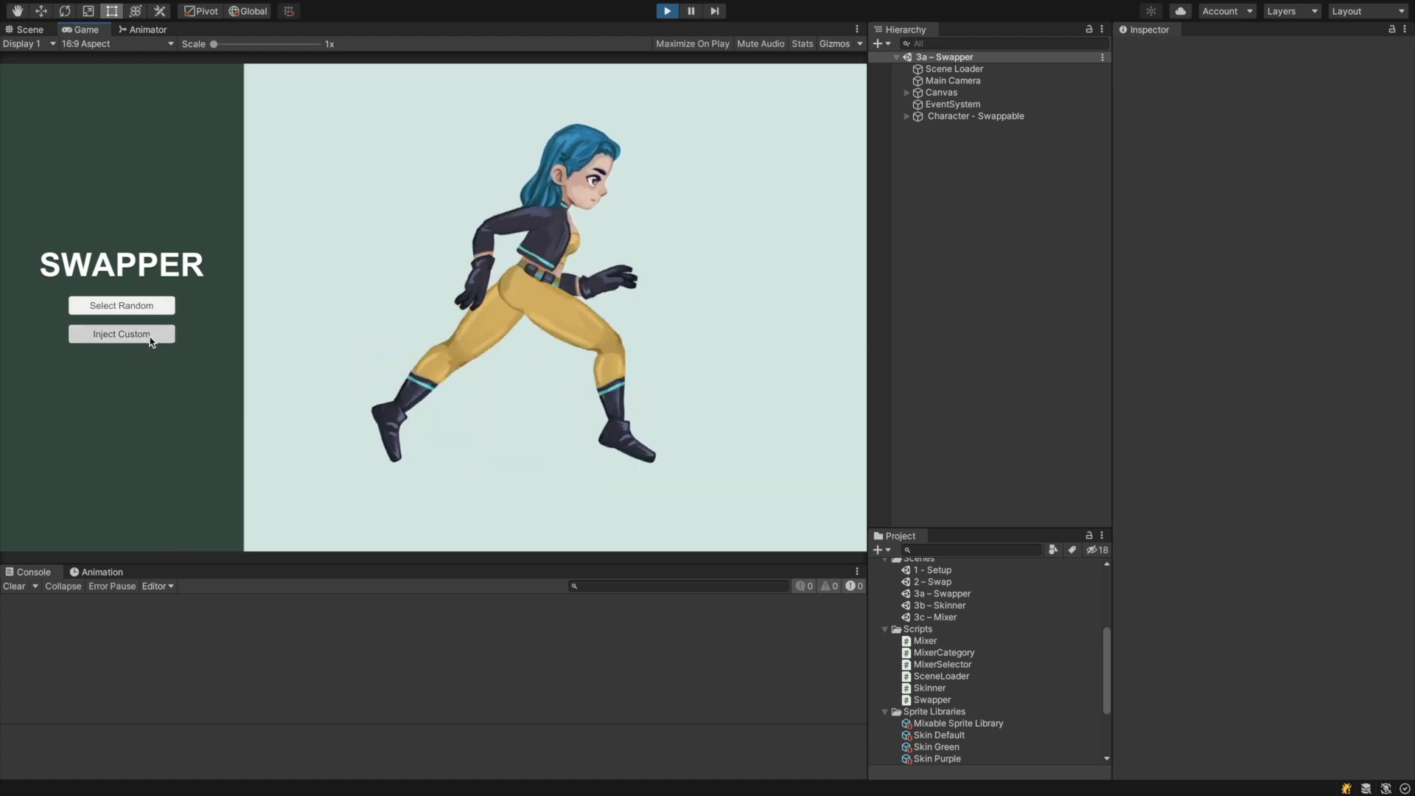
pyautogui.click(121, 334)
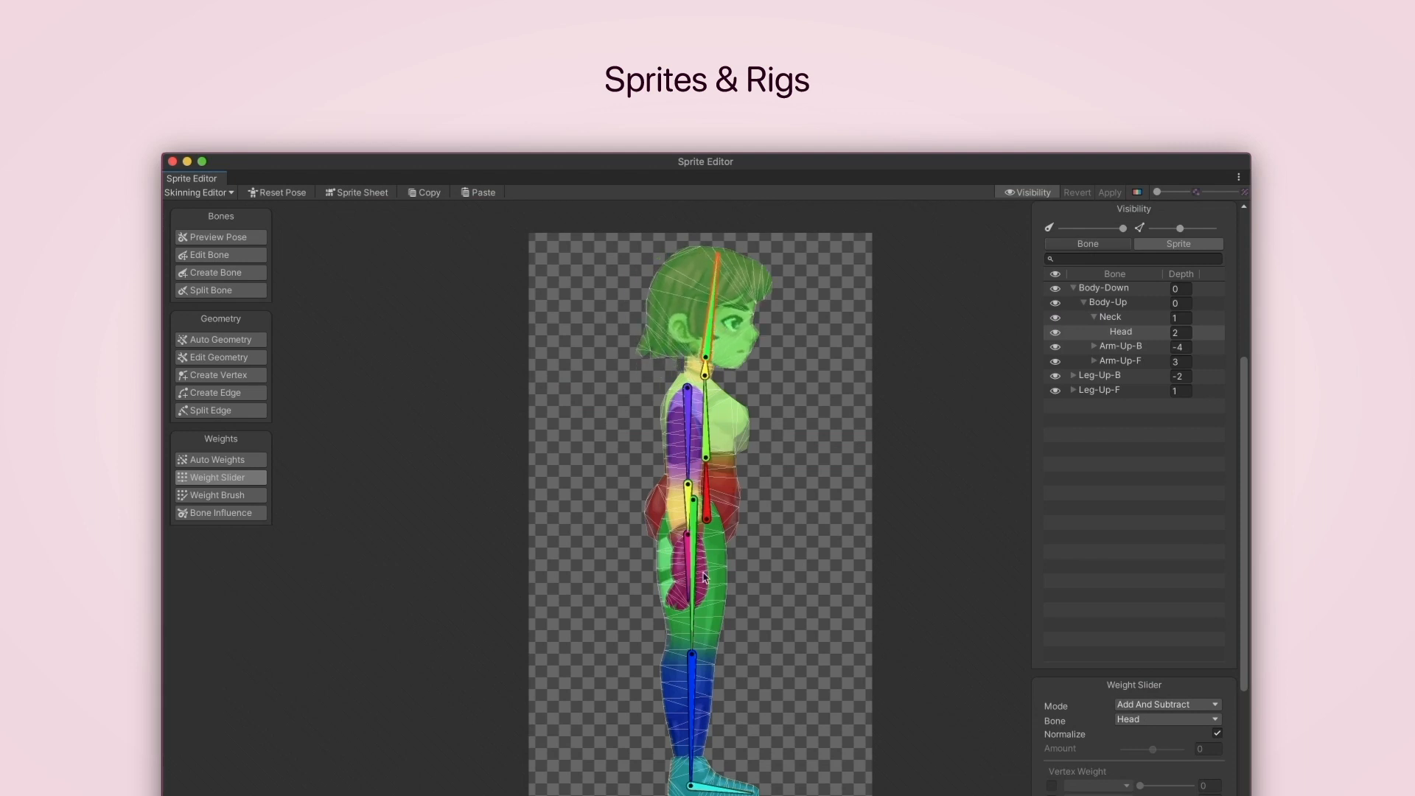
pyautogui.click(1100, 375)
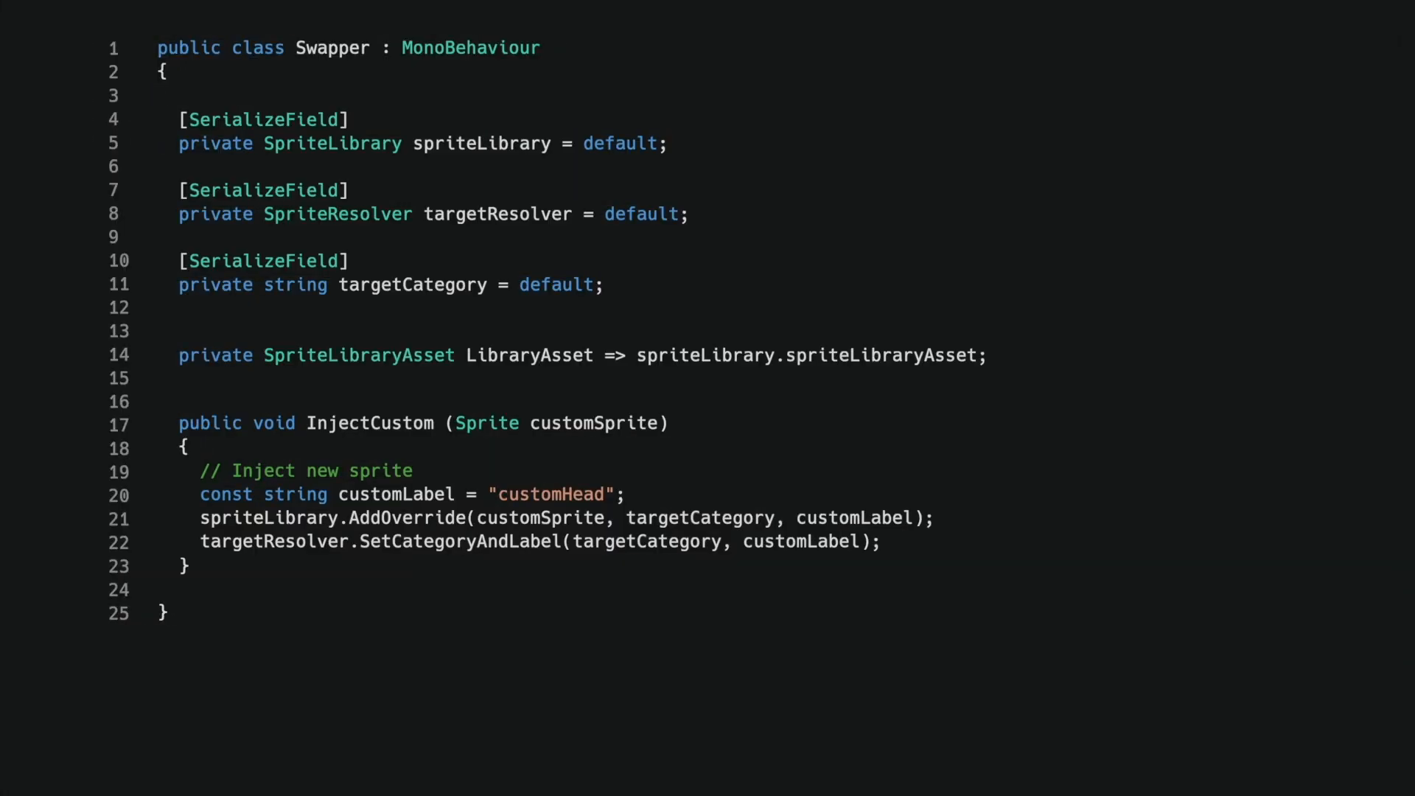
# Add a block copying the reference head's bones and bind poses onto the custom sprite.
pyautogui.press('Enter')
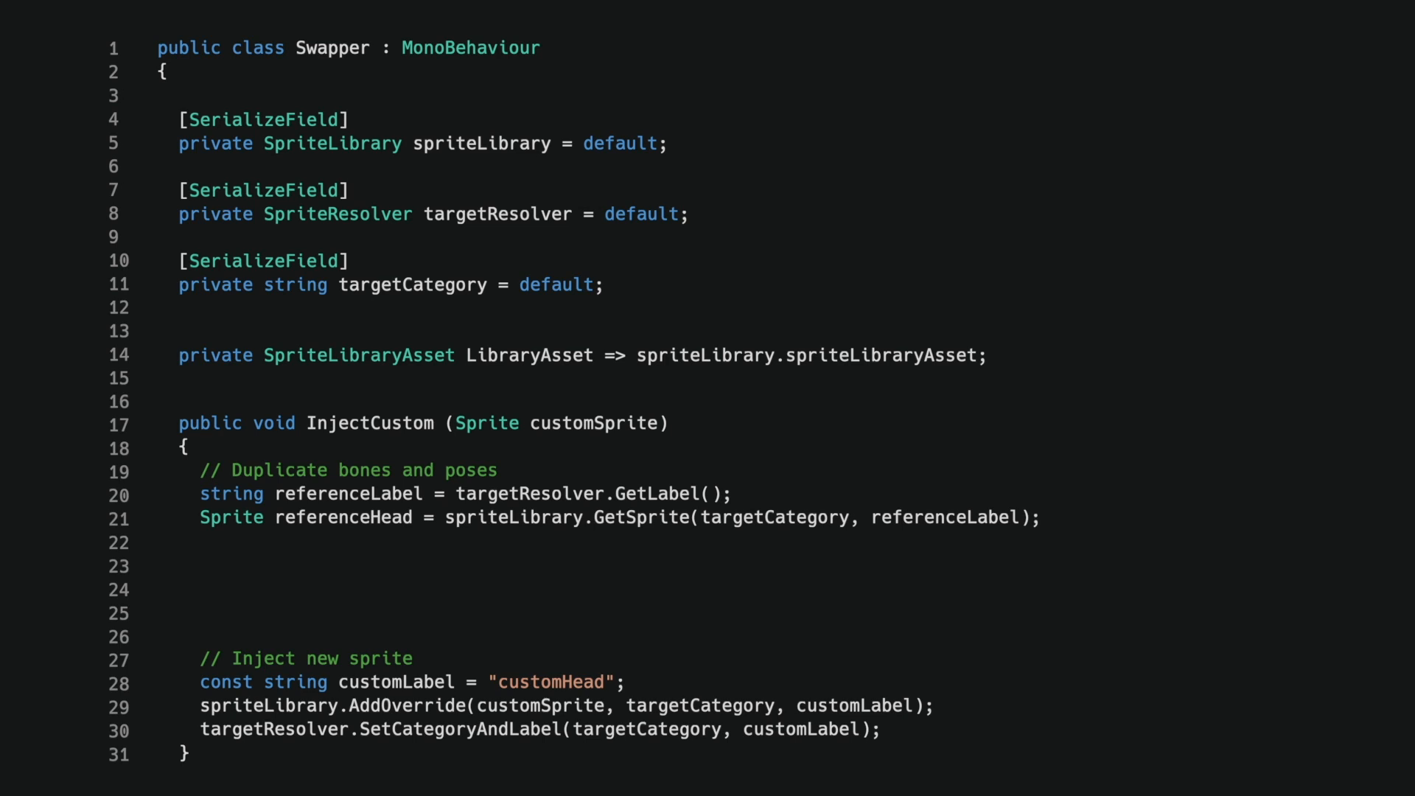
pyautogui.write('SpriteBone[] bones = referenceHead.GetBones();')
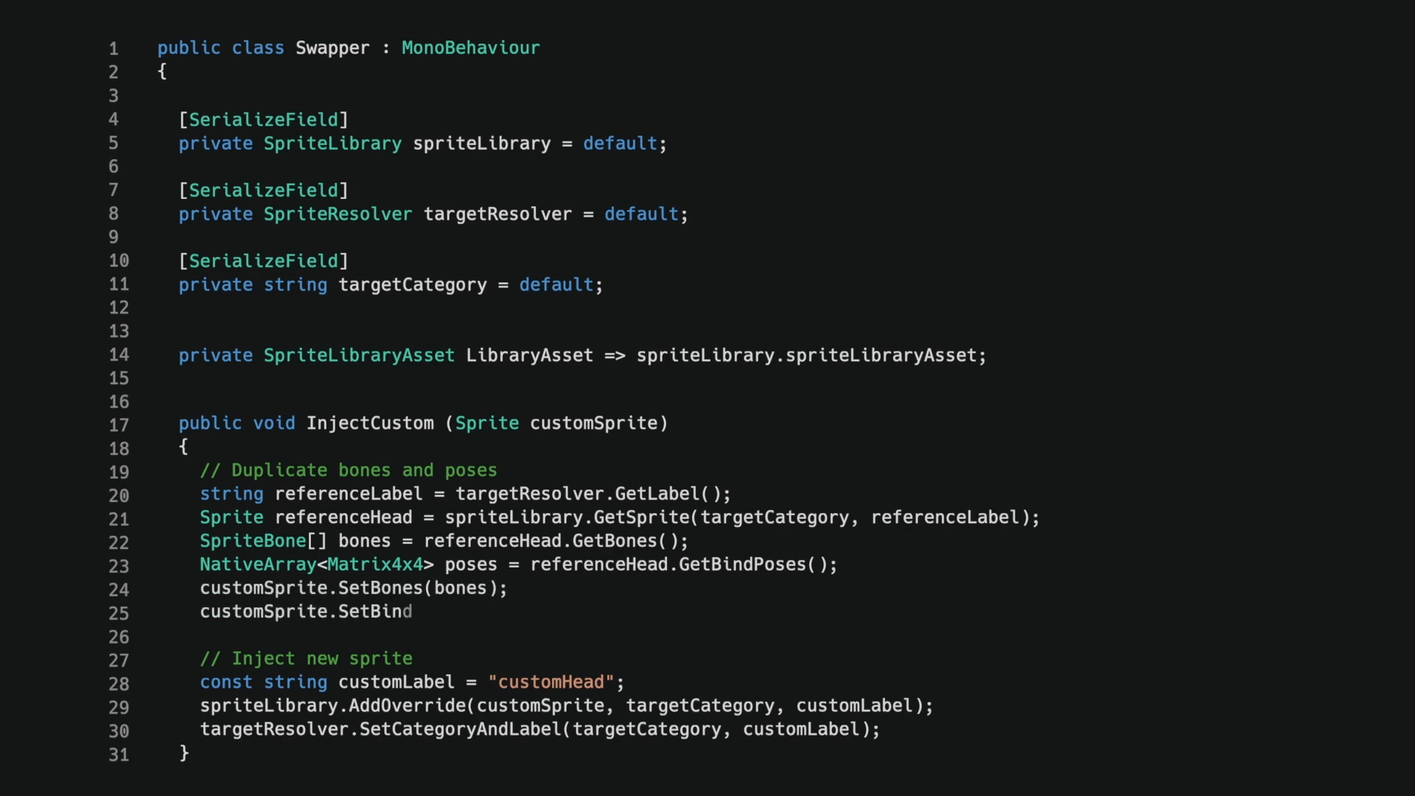
pyautogui.write('Poses(poses);')
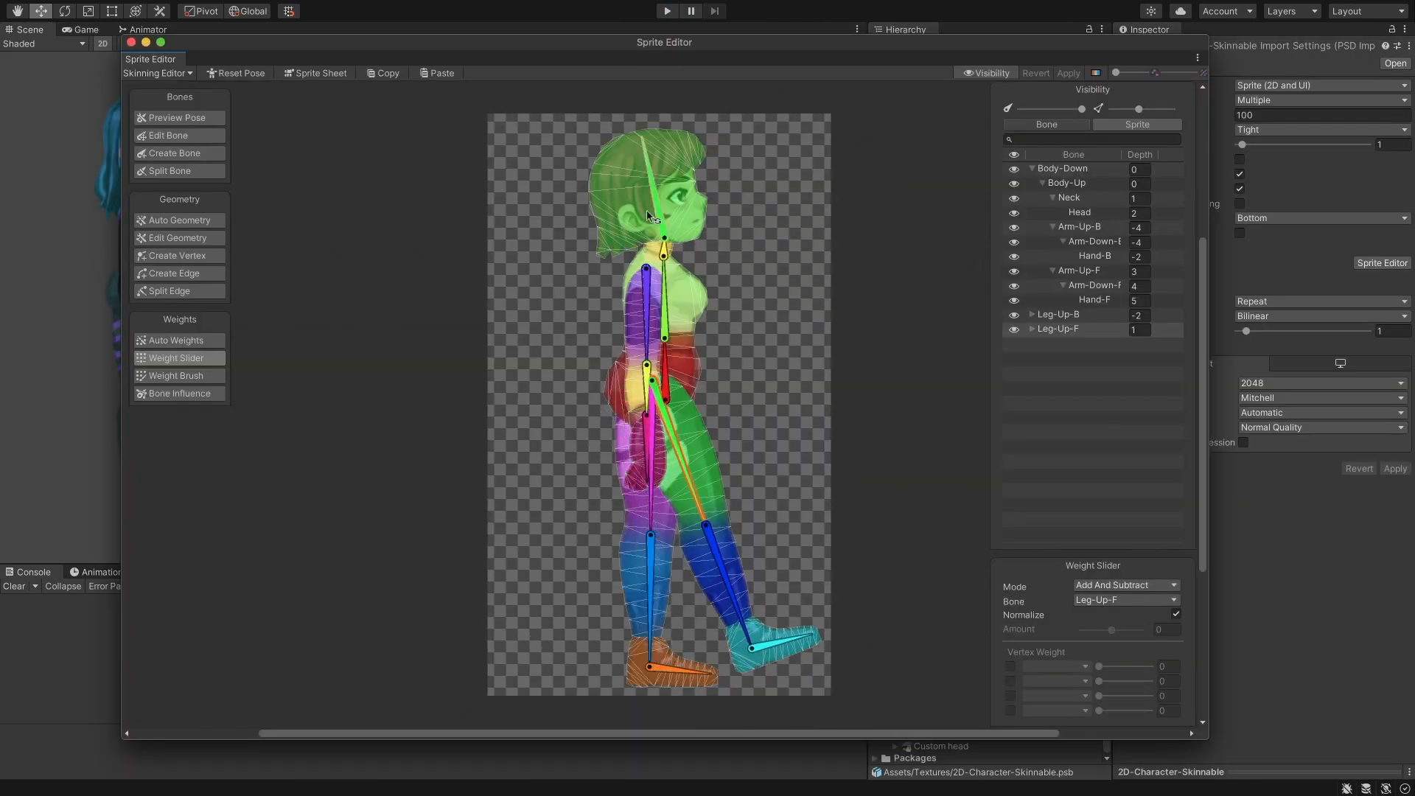
# Open 2D-Character-Skinnable.psb in the Skinning Editor to inspect its bones and weights.
pyautogui.click(1078, 213)
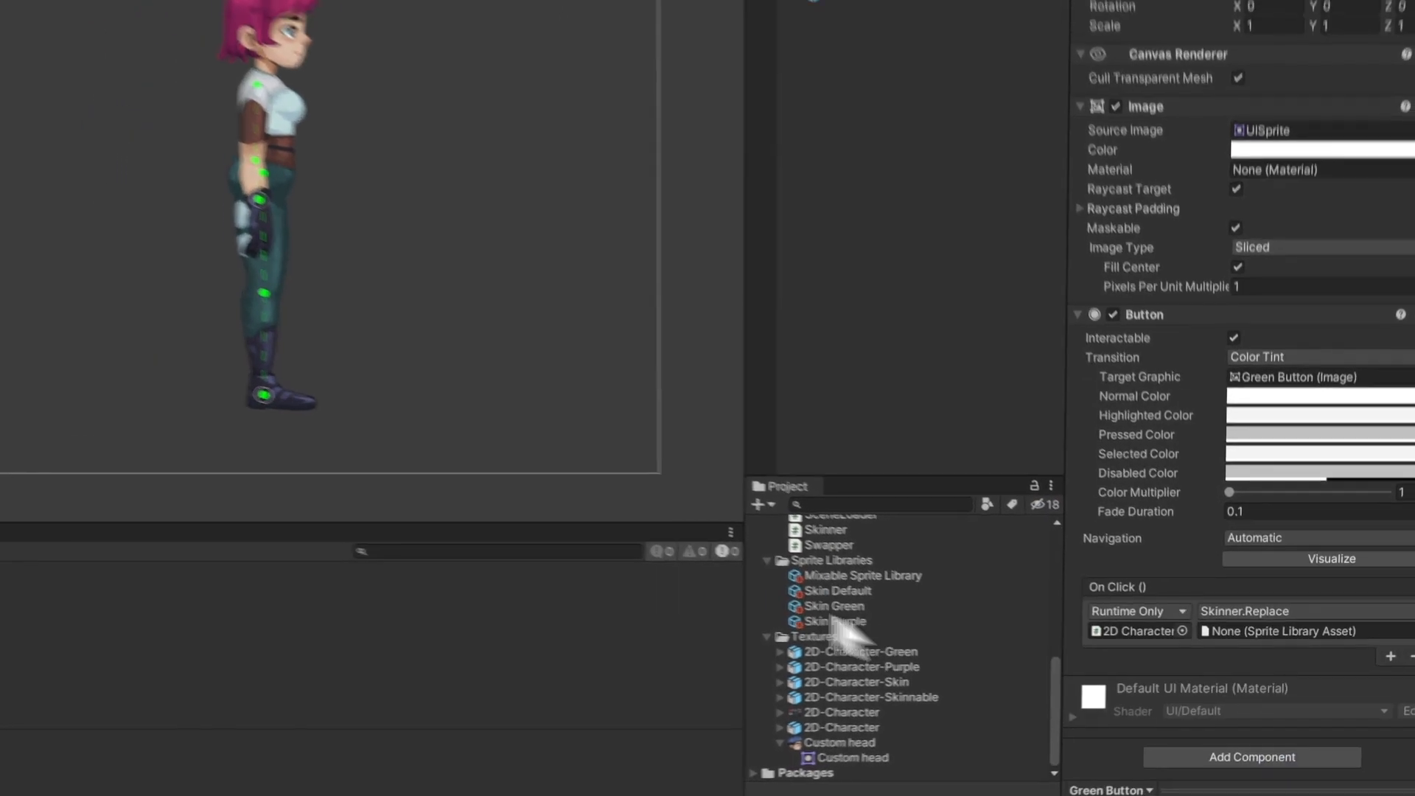
# Assign Skin Green as the Green Button's Skinner.Replace sprite library argument.
pyautogui.click(666, 11)
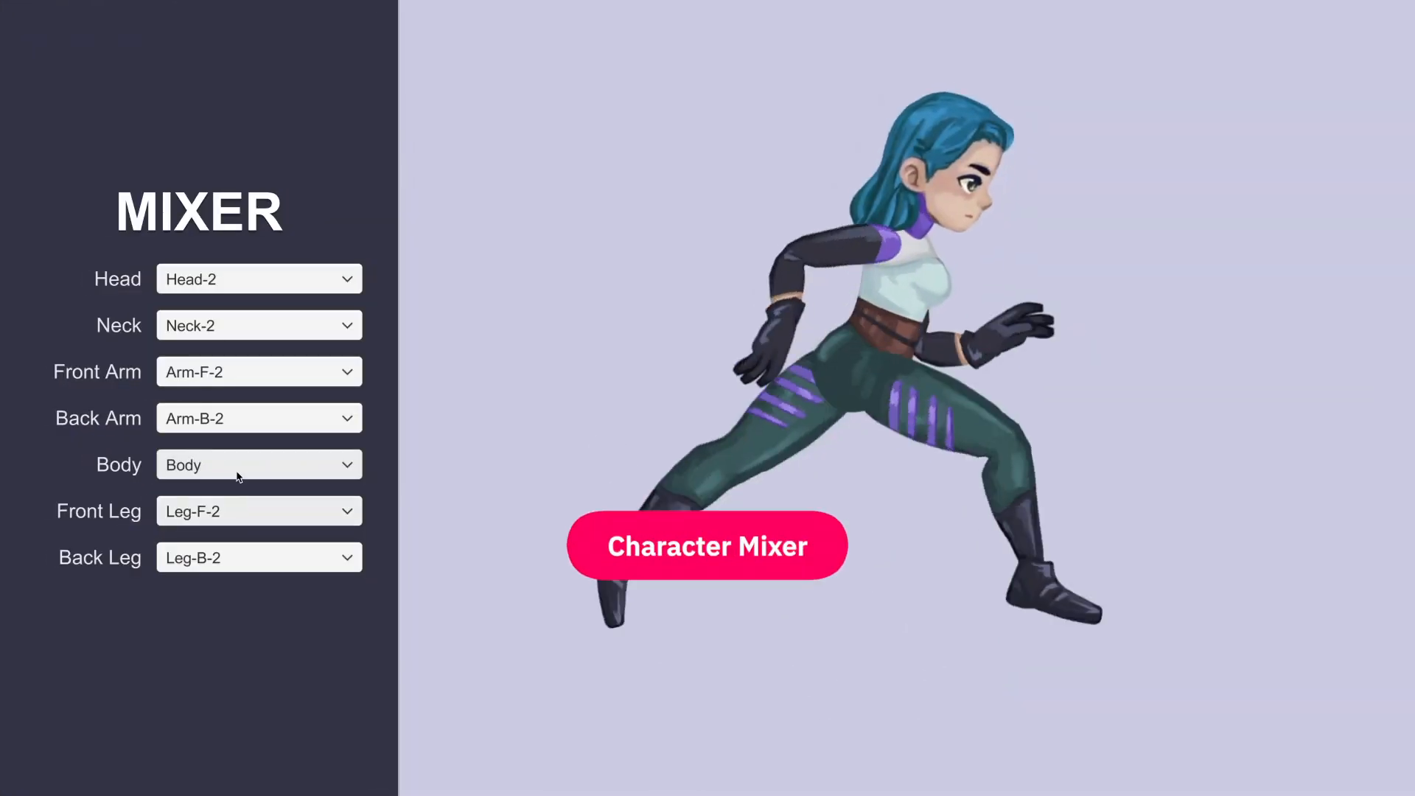
pyautogui.click(259, 278)
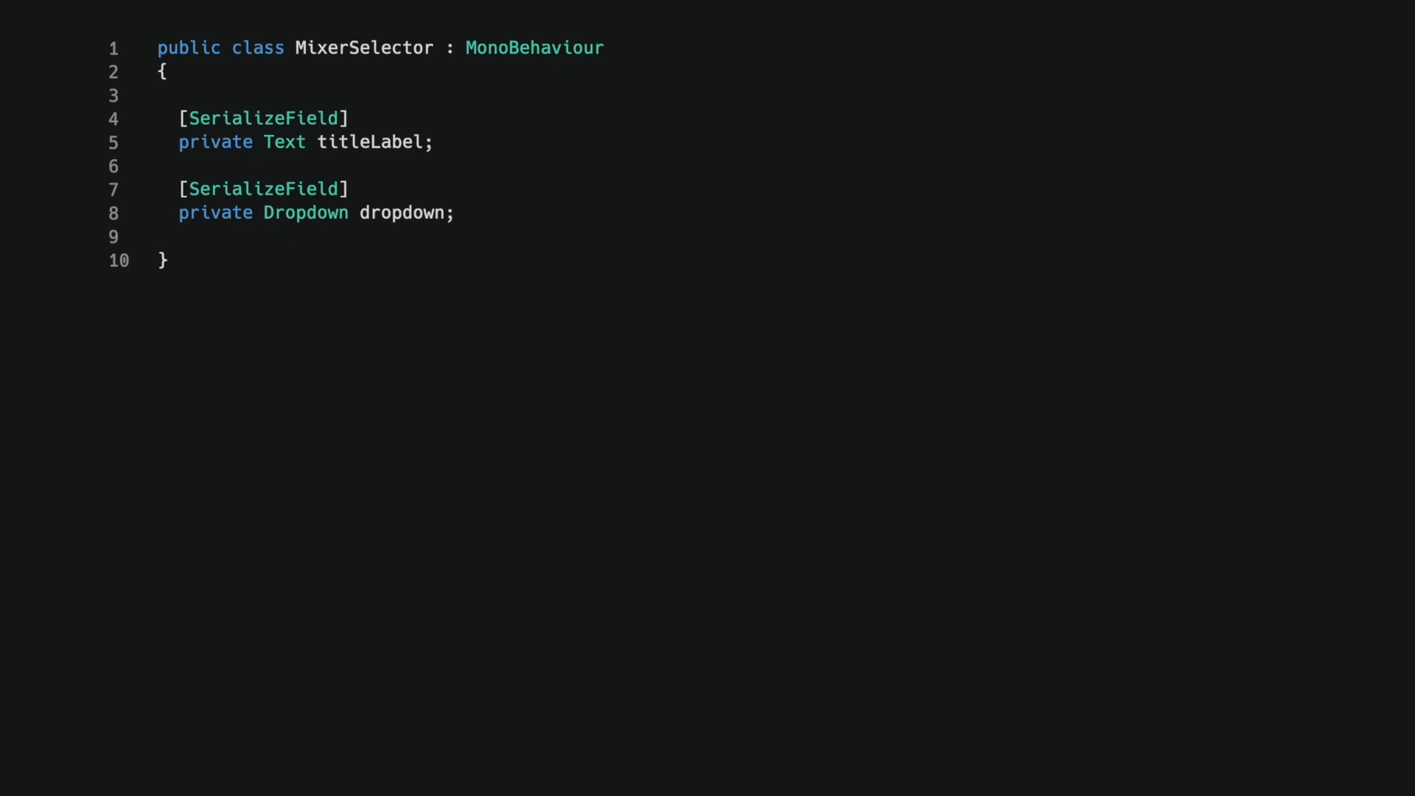
# Write Init(category, labels) setting the title and filling dropdown.options with OptionData per label.
pyautogui.write('public void Init (MixerCategory category, string[] labels')
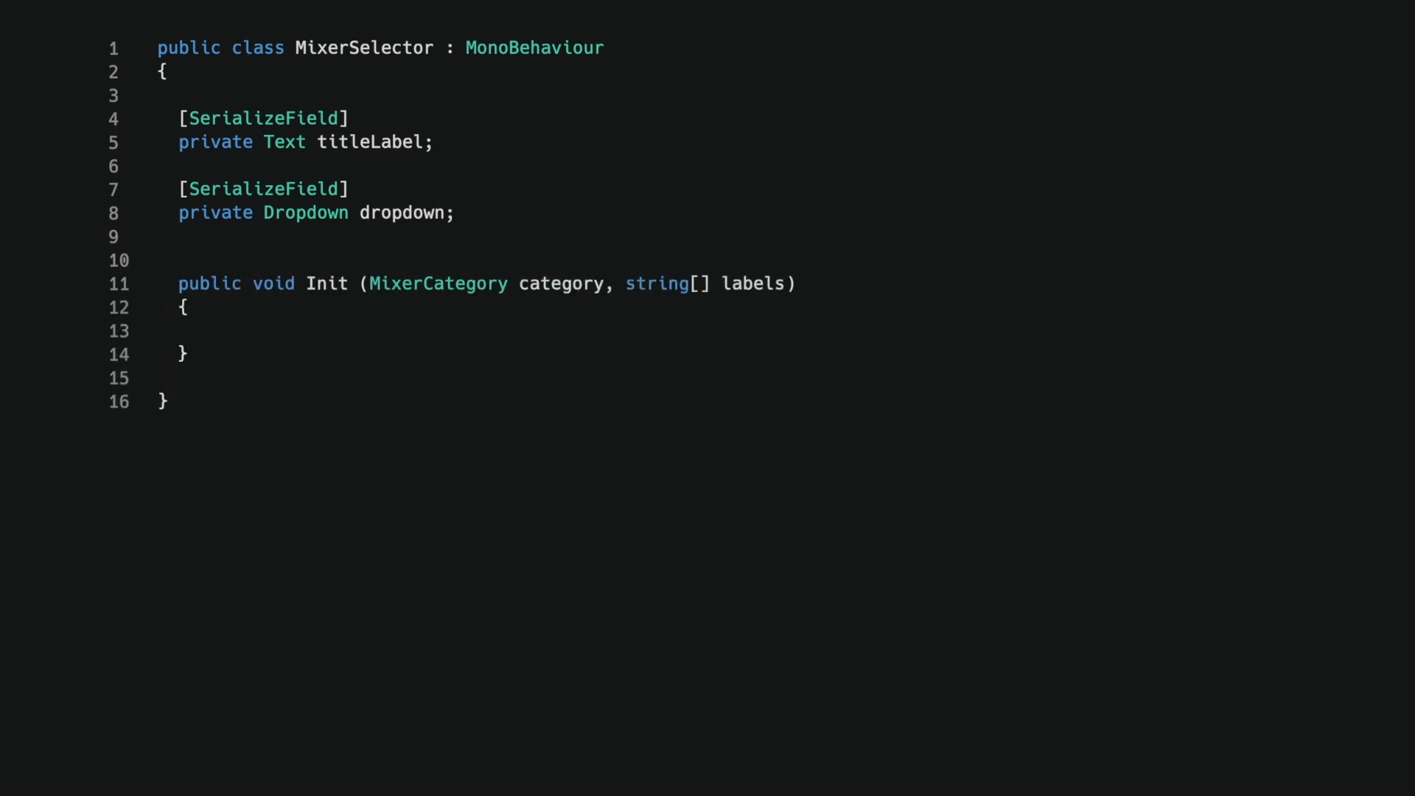
pyautogui.write('// Set title')
pyautogui.write('List<Dropdown.OptionData> spriteLabels = new List<Dropdown.OptionData>();')
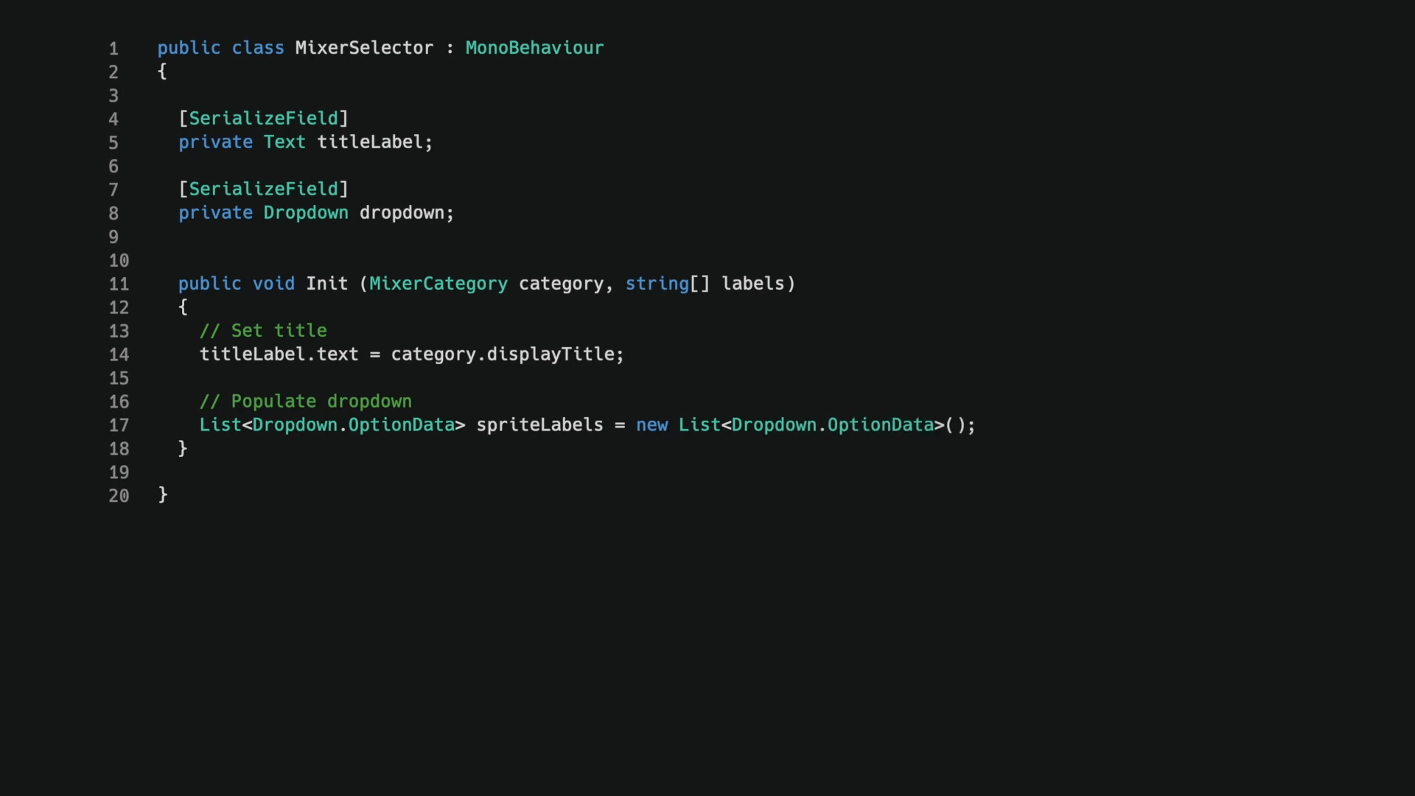
pyautogui.write('foreach ( string label in labels )')
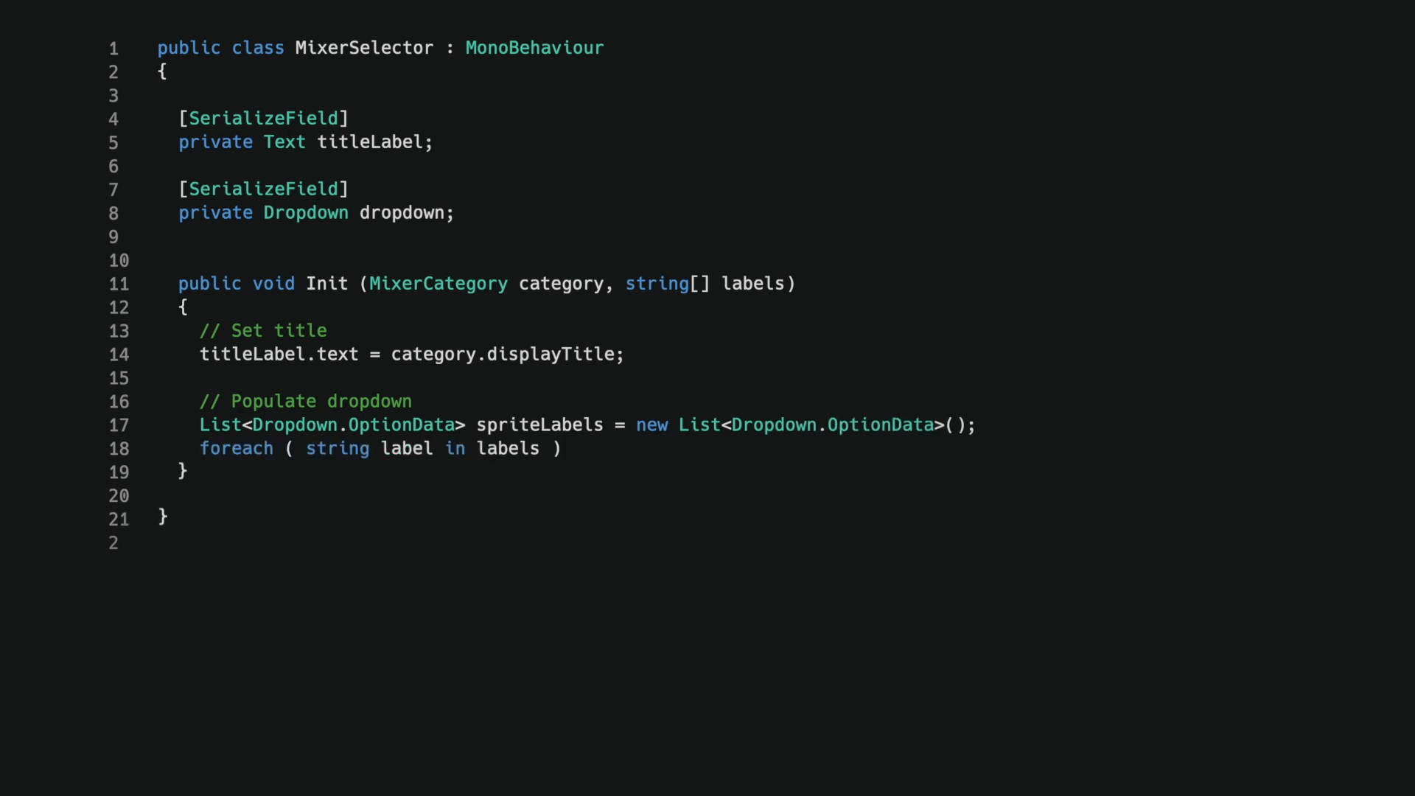
pyautogui.write('Dropdown.OptionData data = new Dropdown.OptionData(label);')
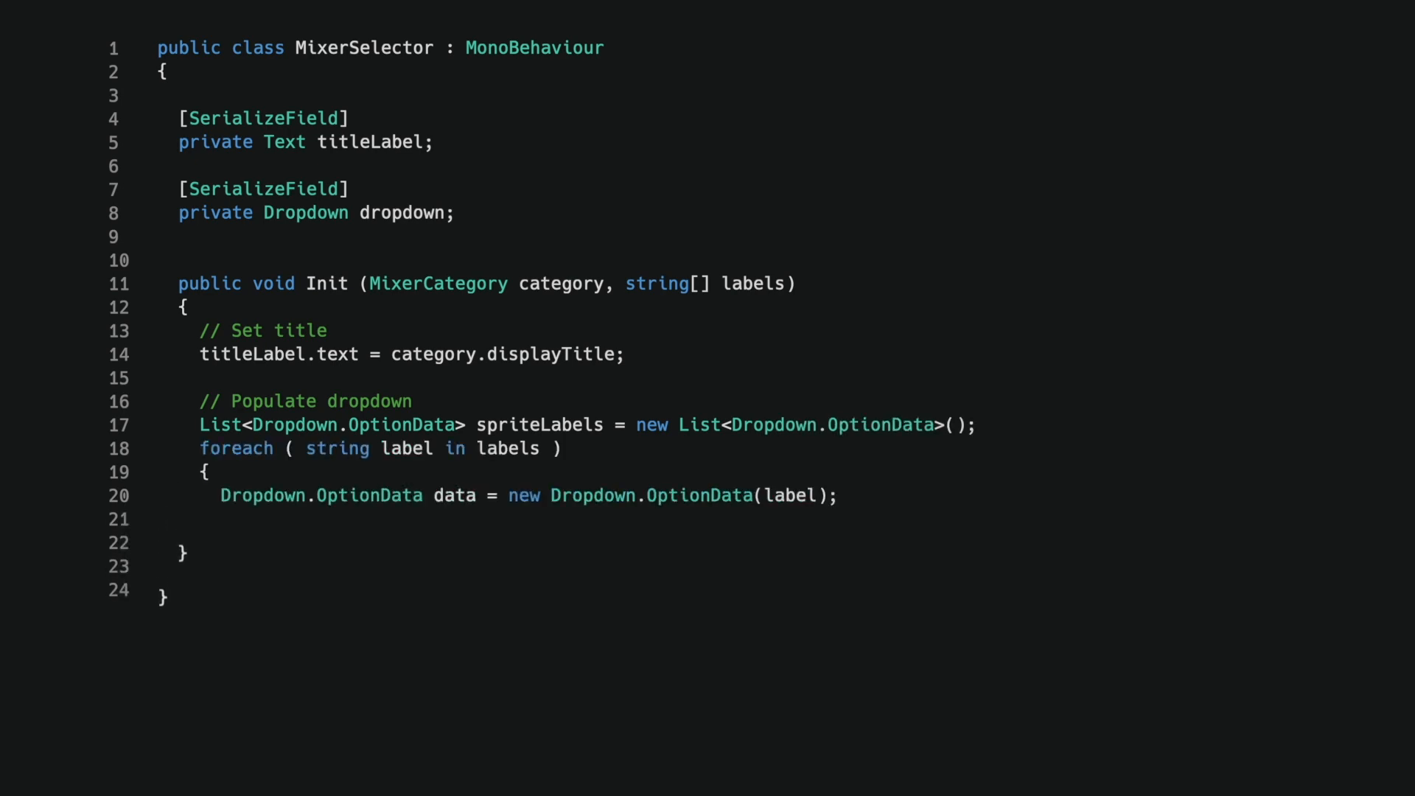
pyautogui.write('spriteLabels.Add(data);')
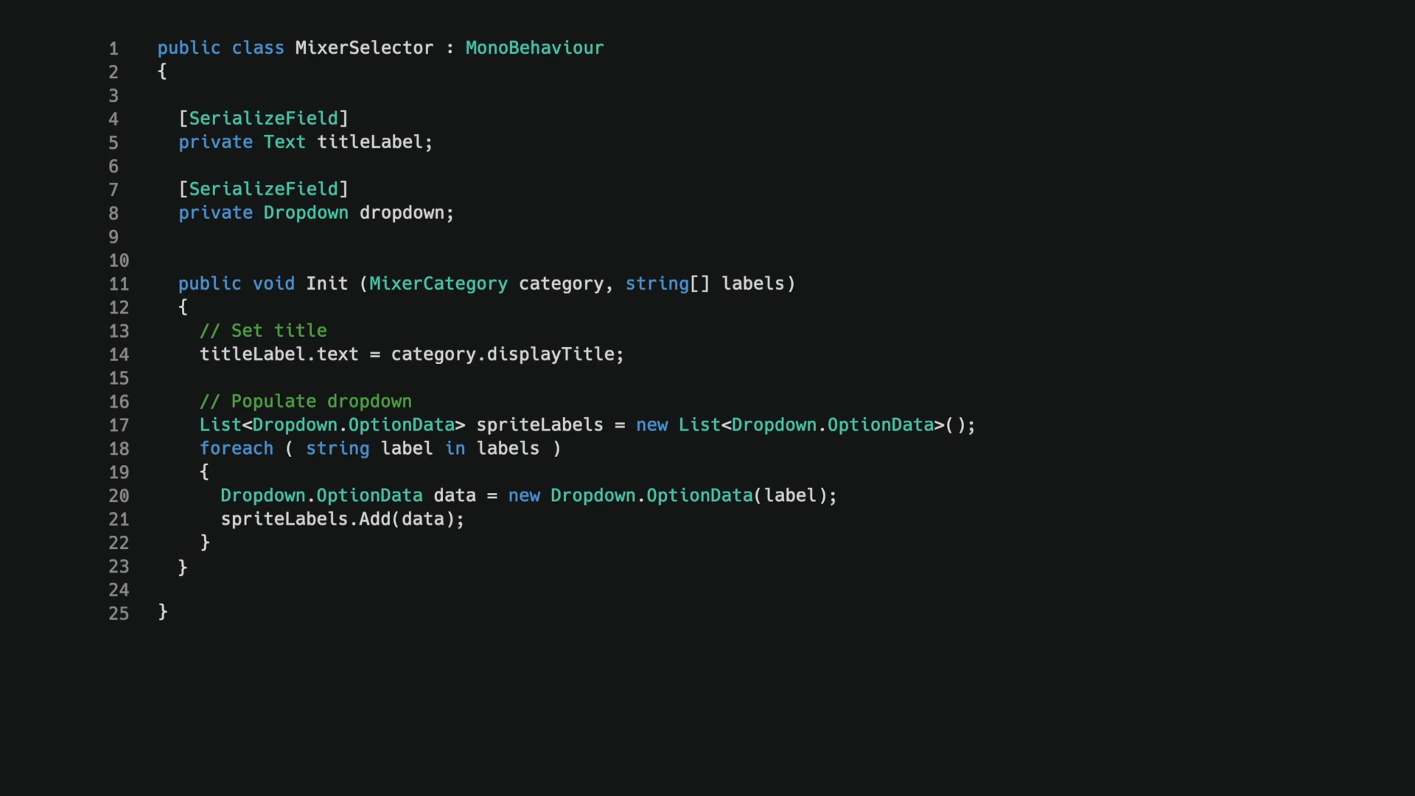
pyautogui.write('dropdown.options = spriteLabels;')
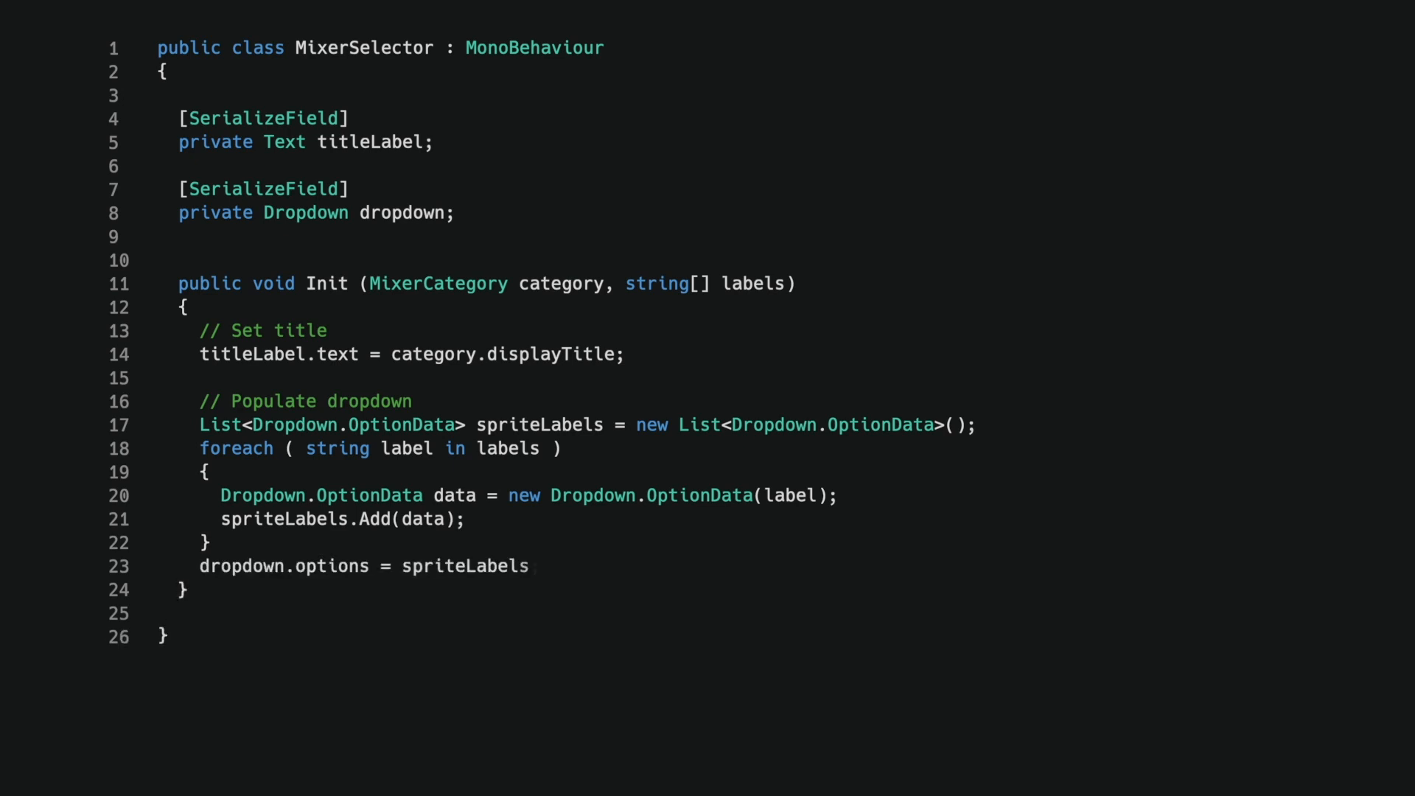
# Add an onValueChanged listener that looks up the selected label by option index.
pyautogui.write(';')
pyautogui.write('dropdown.onValueChange')
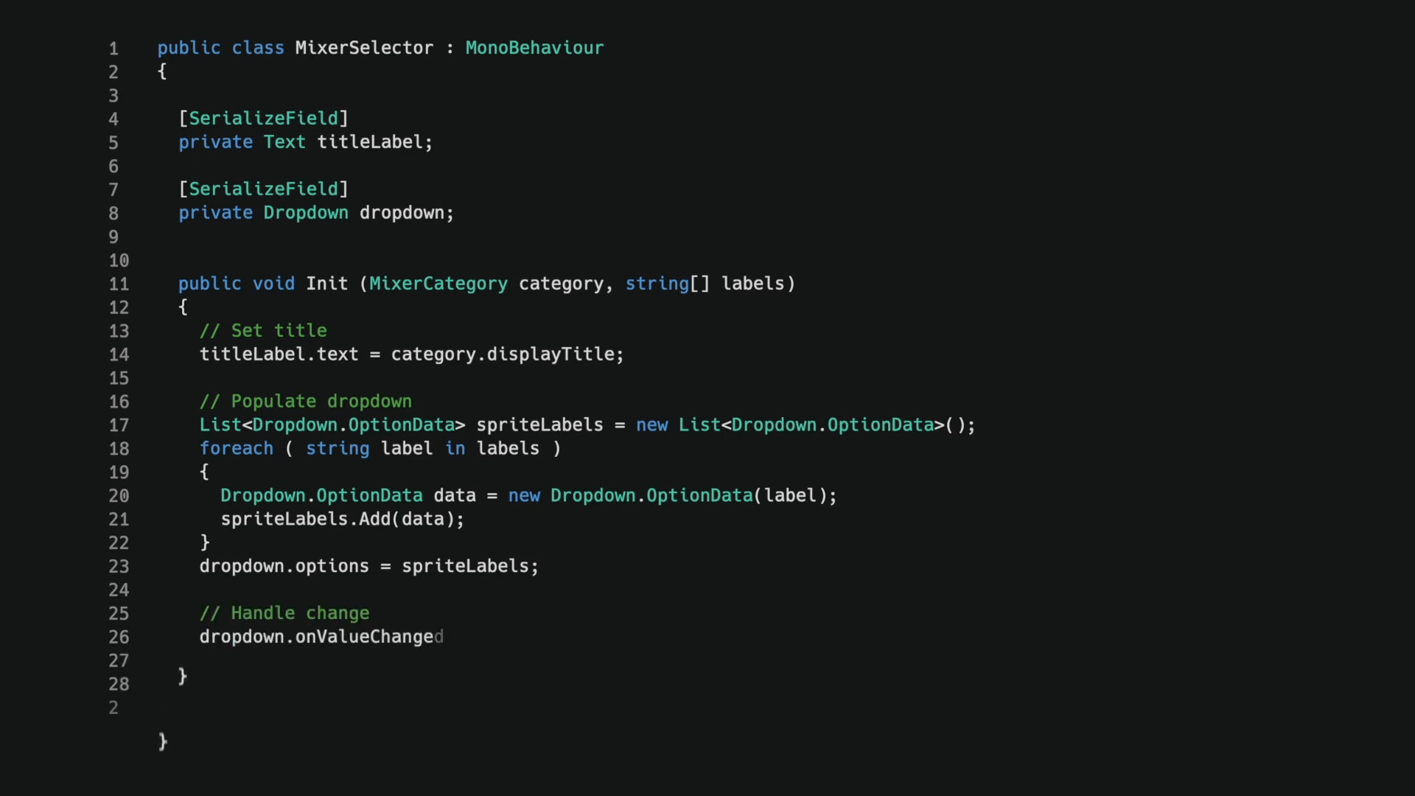
pyautogui.write('.AddListener(optionIndex =>')
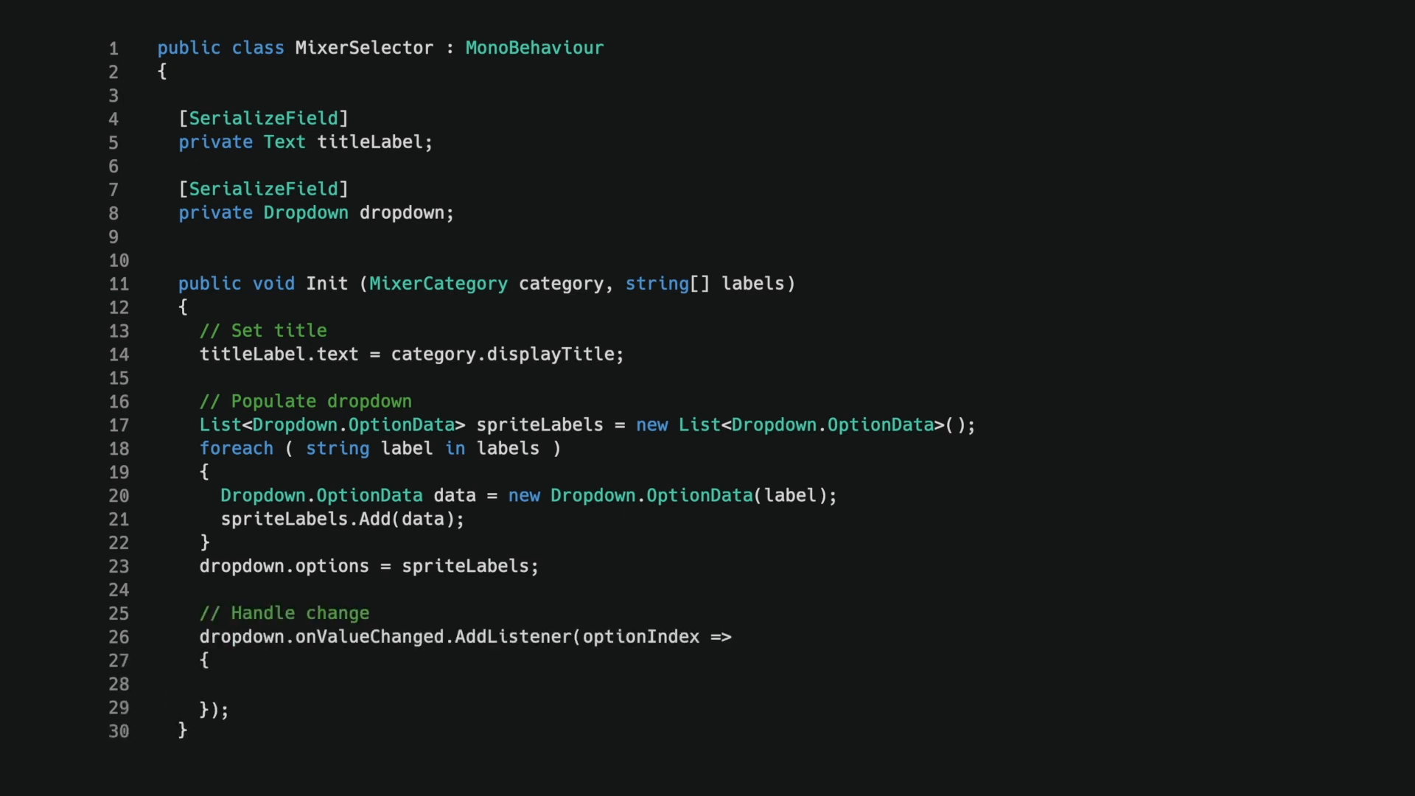
pyautogui.write('string label = labels[optionInd')
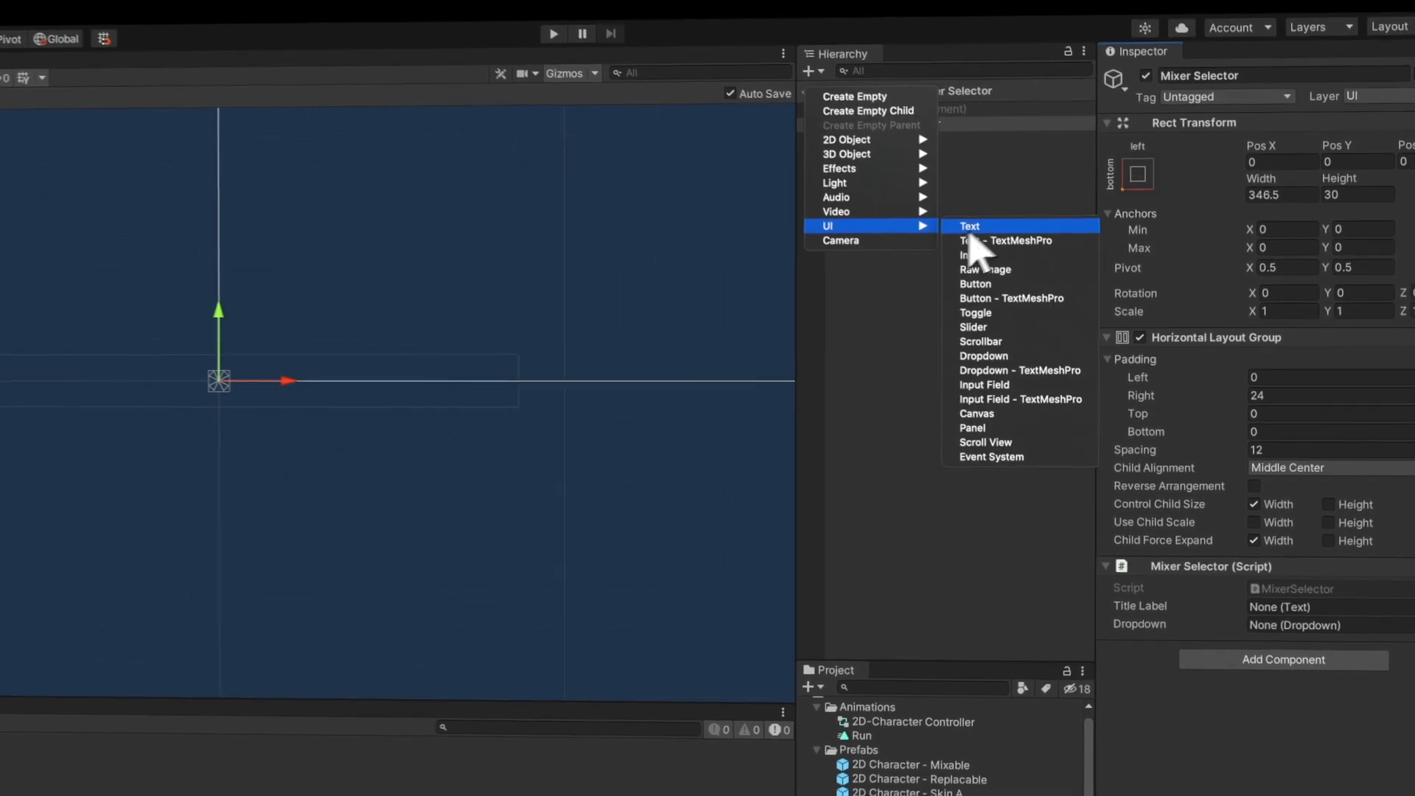
# Create a UI Text child object under Mixer Selector.
pyautogui.click(969, 226)
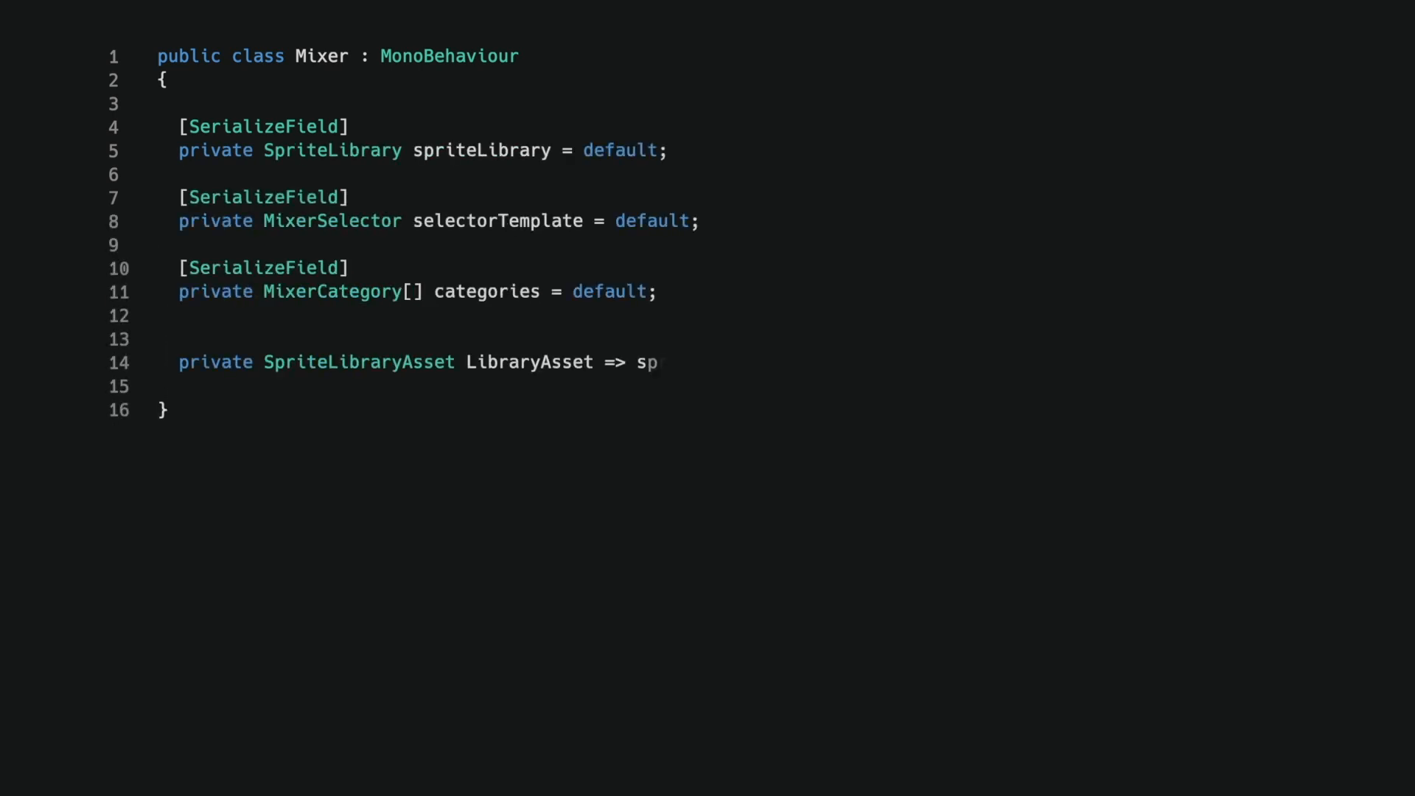
# Add the LibraryAsset property and fetch the category's label names in AddUISelector.
pyautogui.write('riteLibrary.spriteLibraryAsset;')
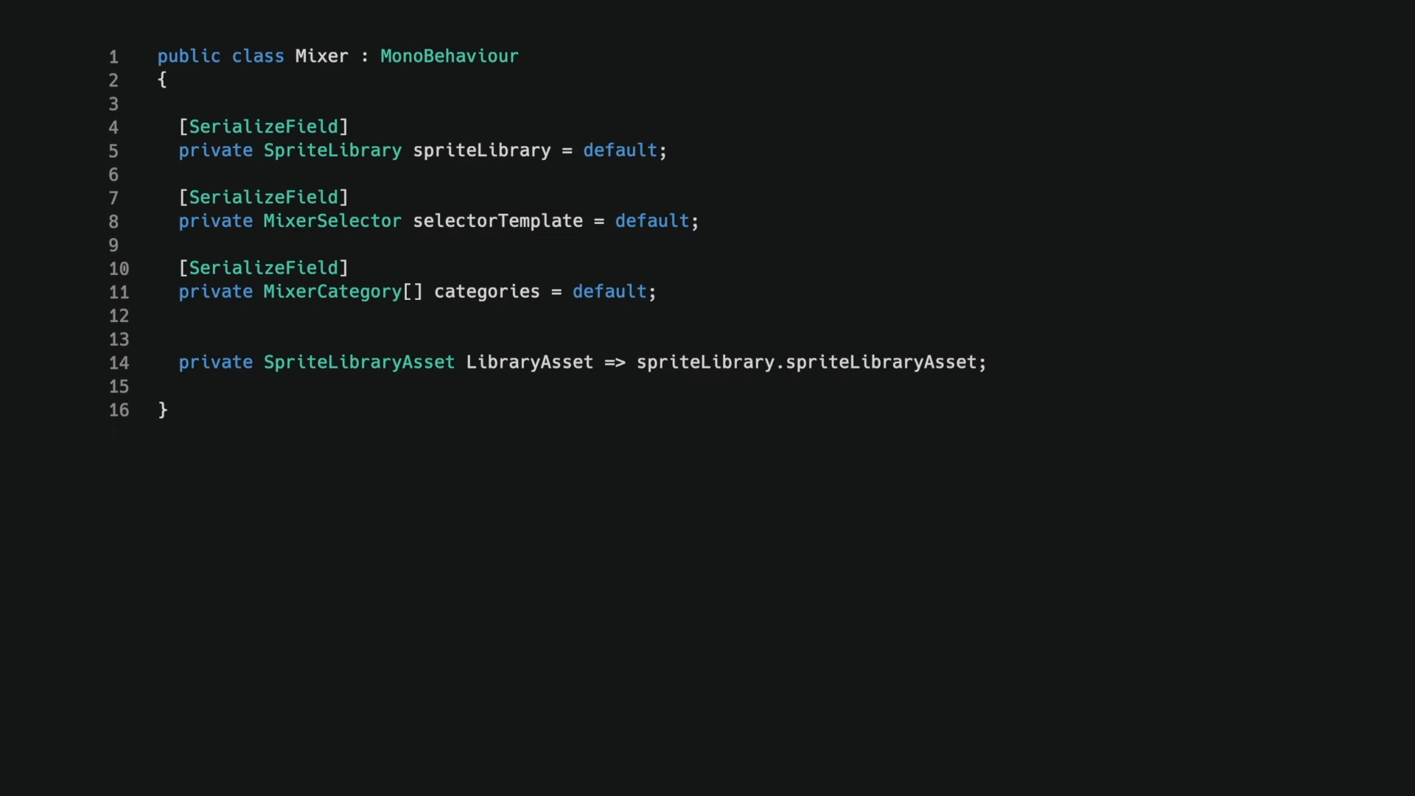
pyautogui.write('private void AddUISelector (MixerCategory category')
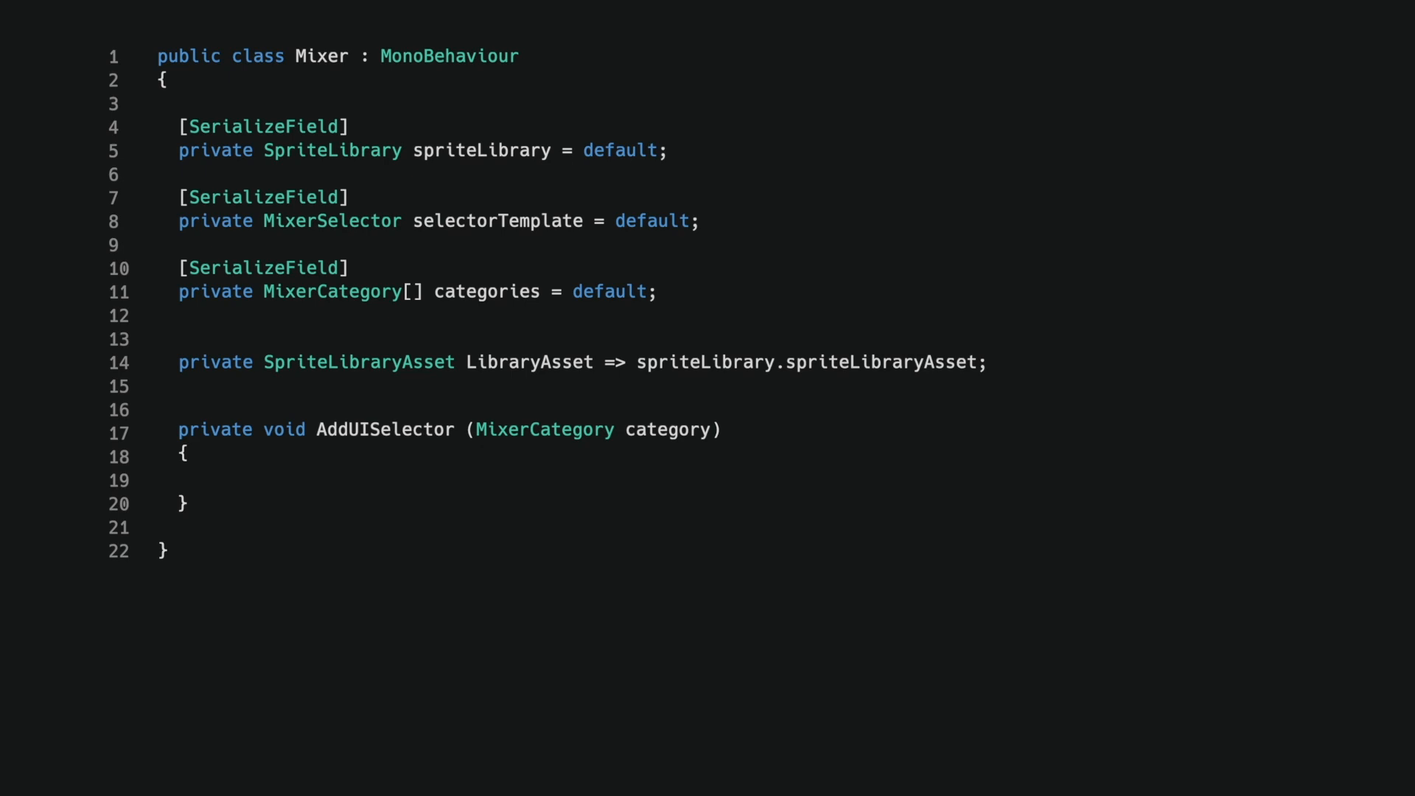
pyautogui.write('string[] label')
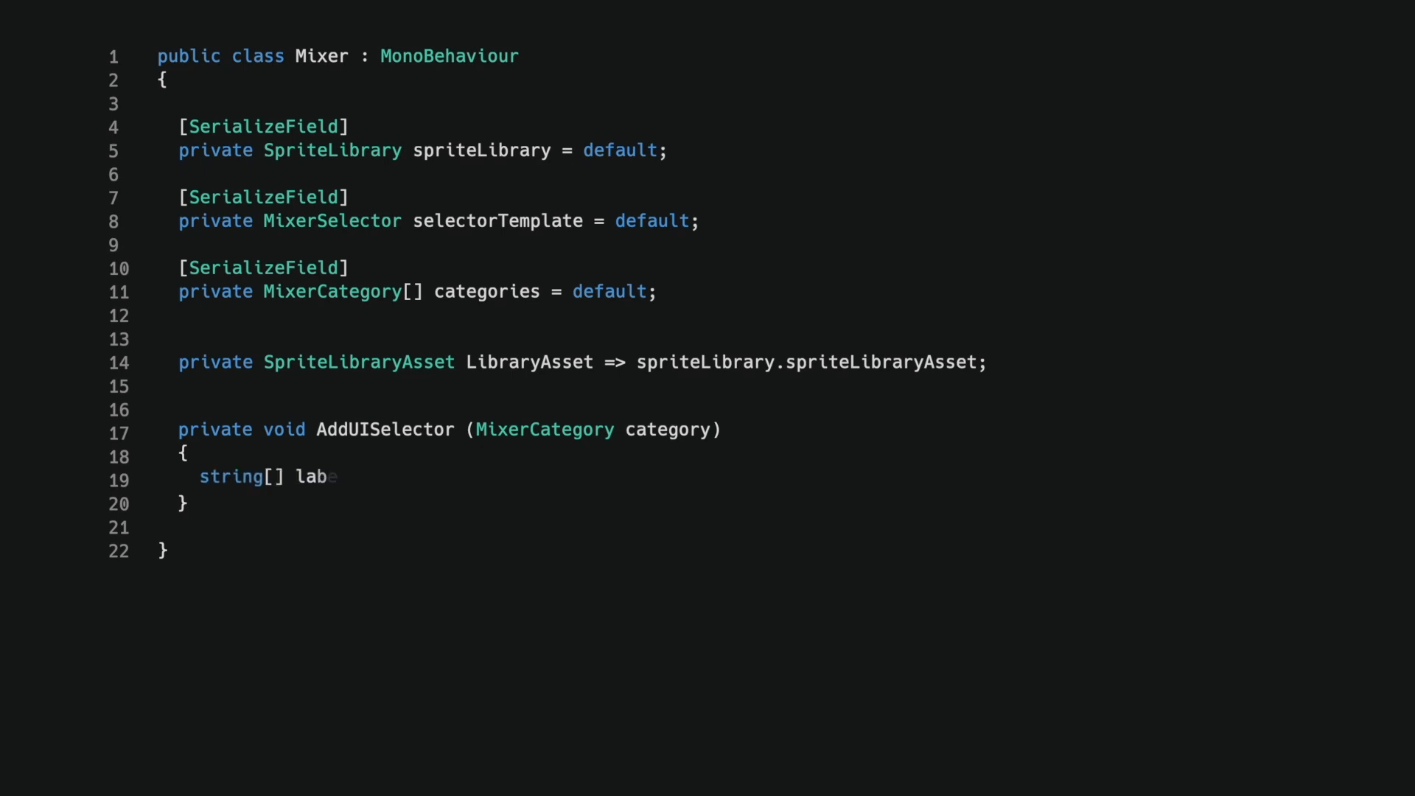
pyautogui.write('els = LibraryAsset.GetCategoryLabelNames(category.name).ToArray();')
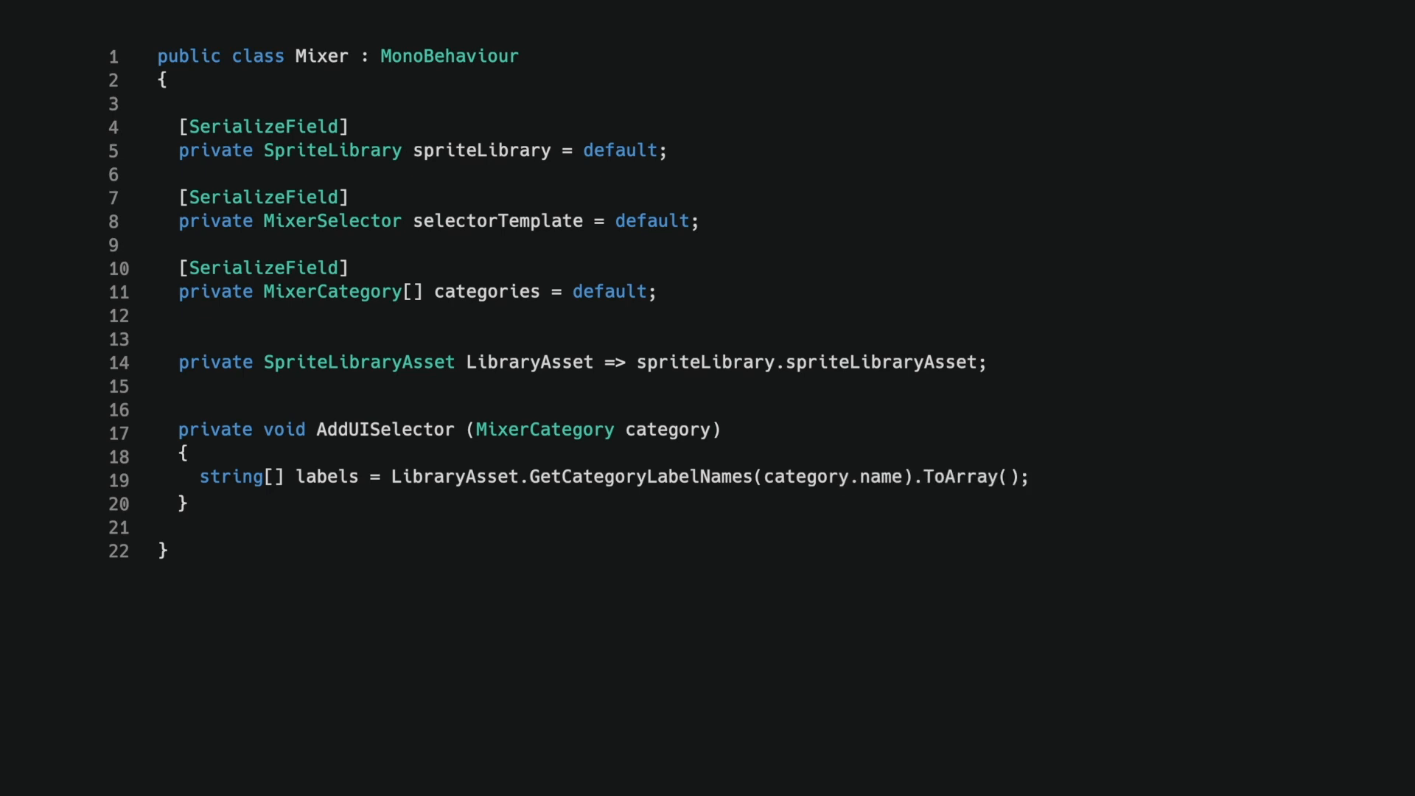
# Instantiate selectorTemplate under transform and call item.Init(category, labels).
pyautogui.write('MixerSelector item =')
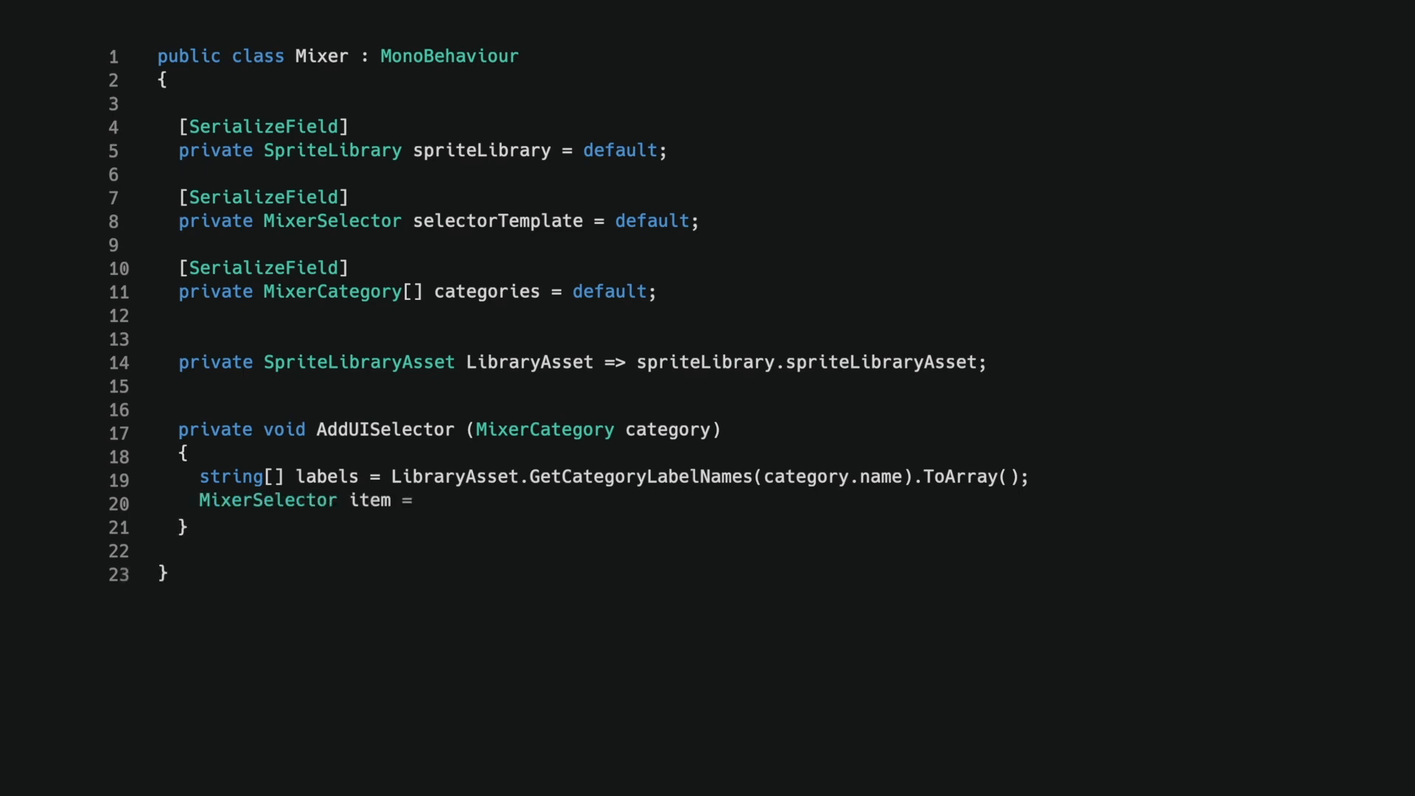
pyautogui.write('Instantiate(selectorTemplate, transform);')
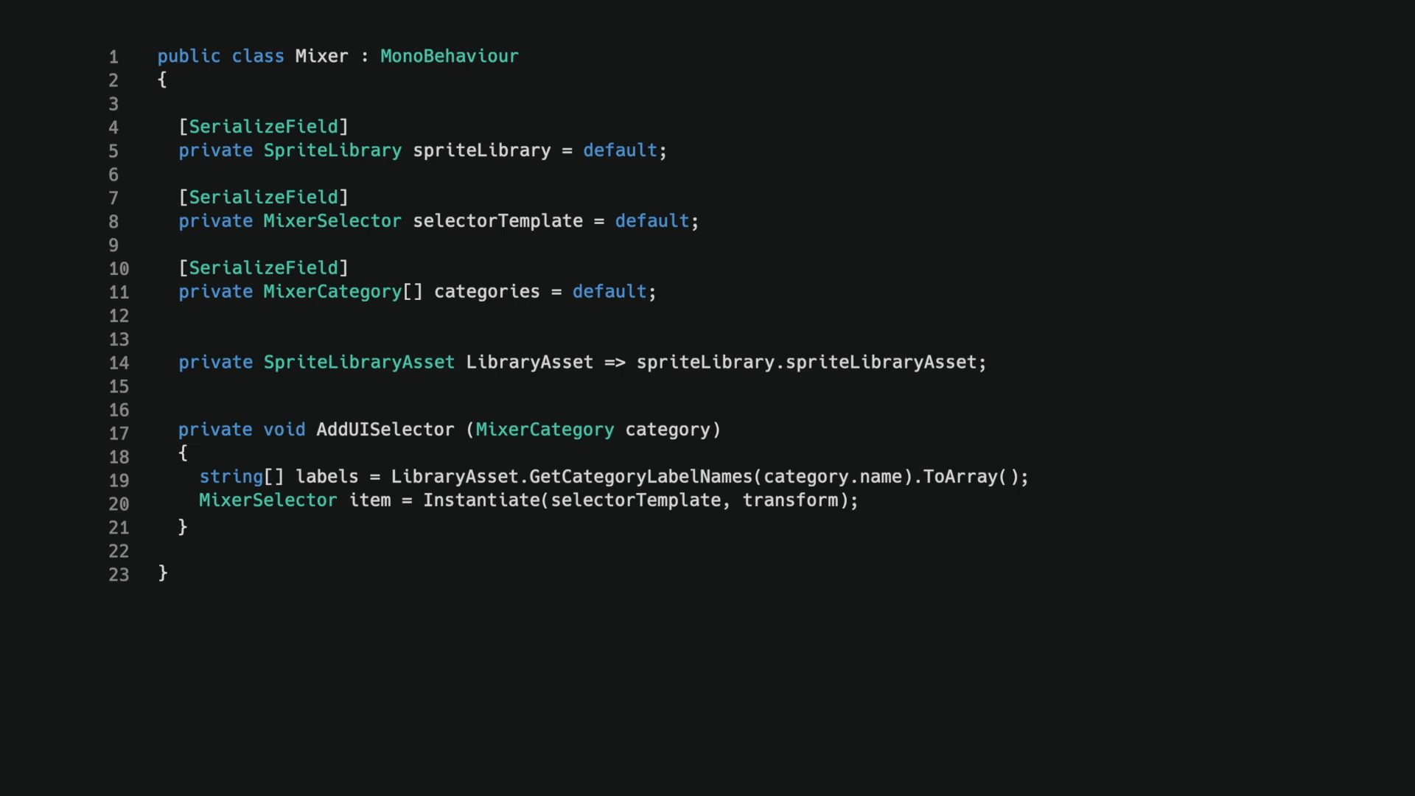
pyautogui.write('item.Init(ca')
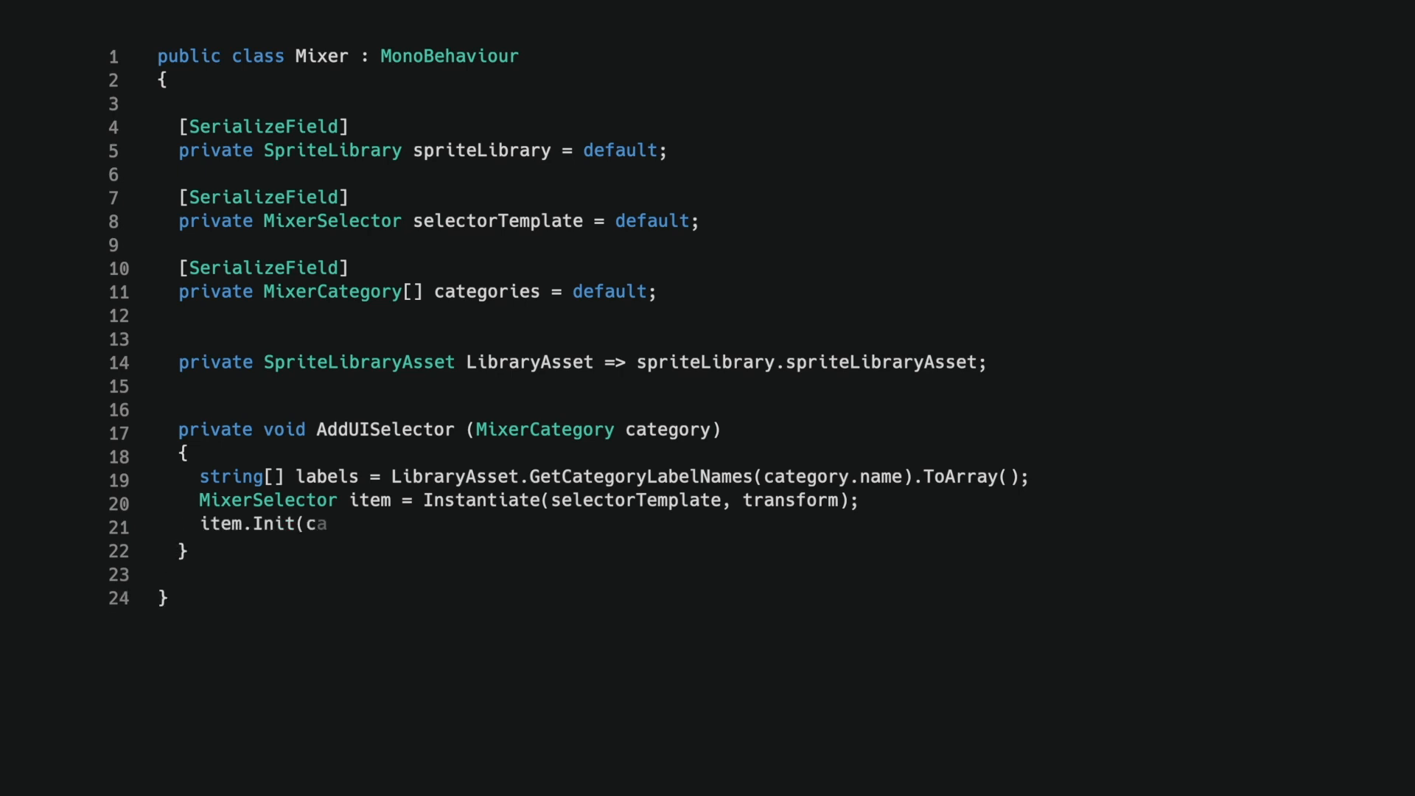
pyautogui.write('tegory, labels);')
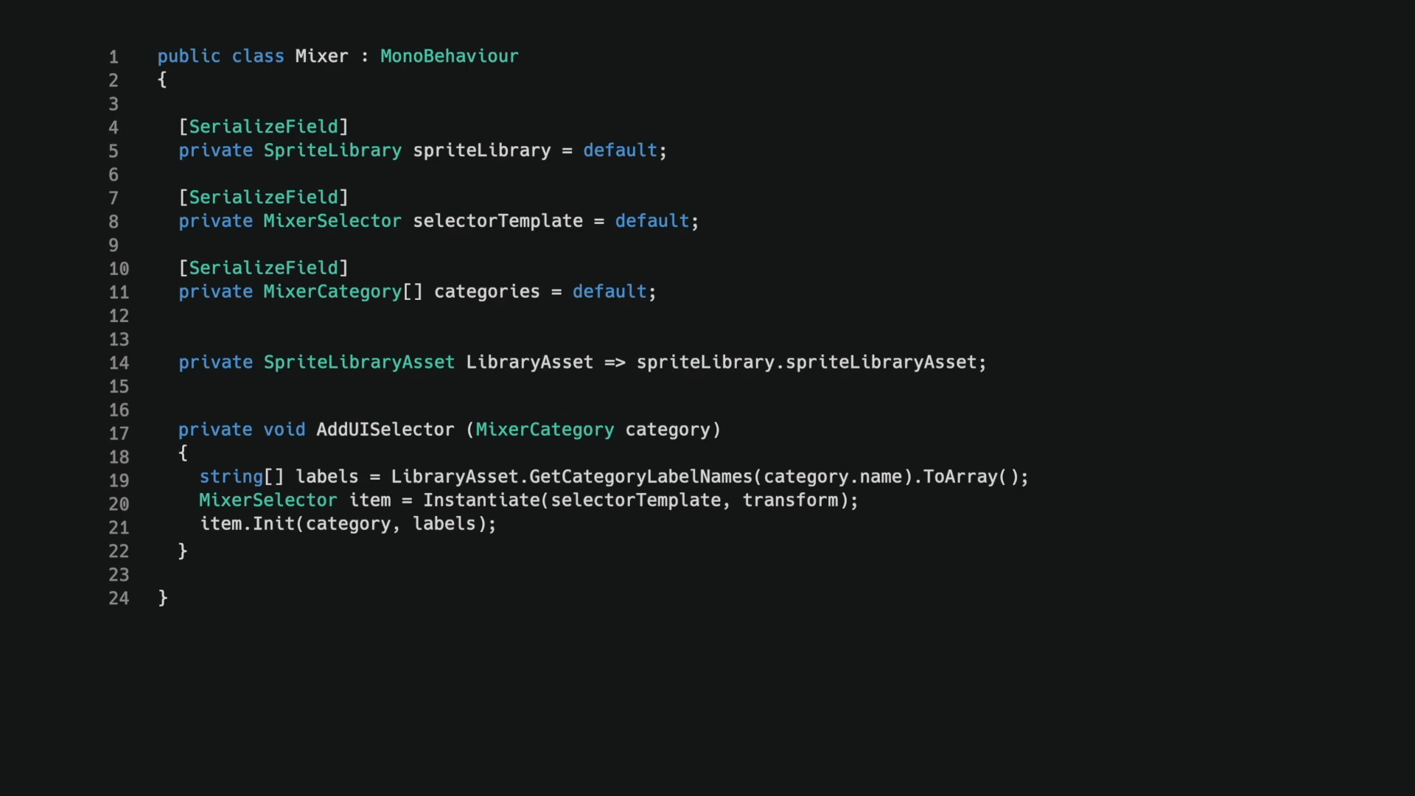
pyautogui.write('private void Start')
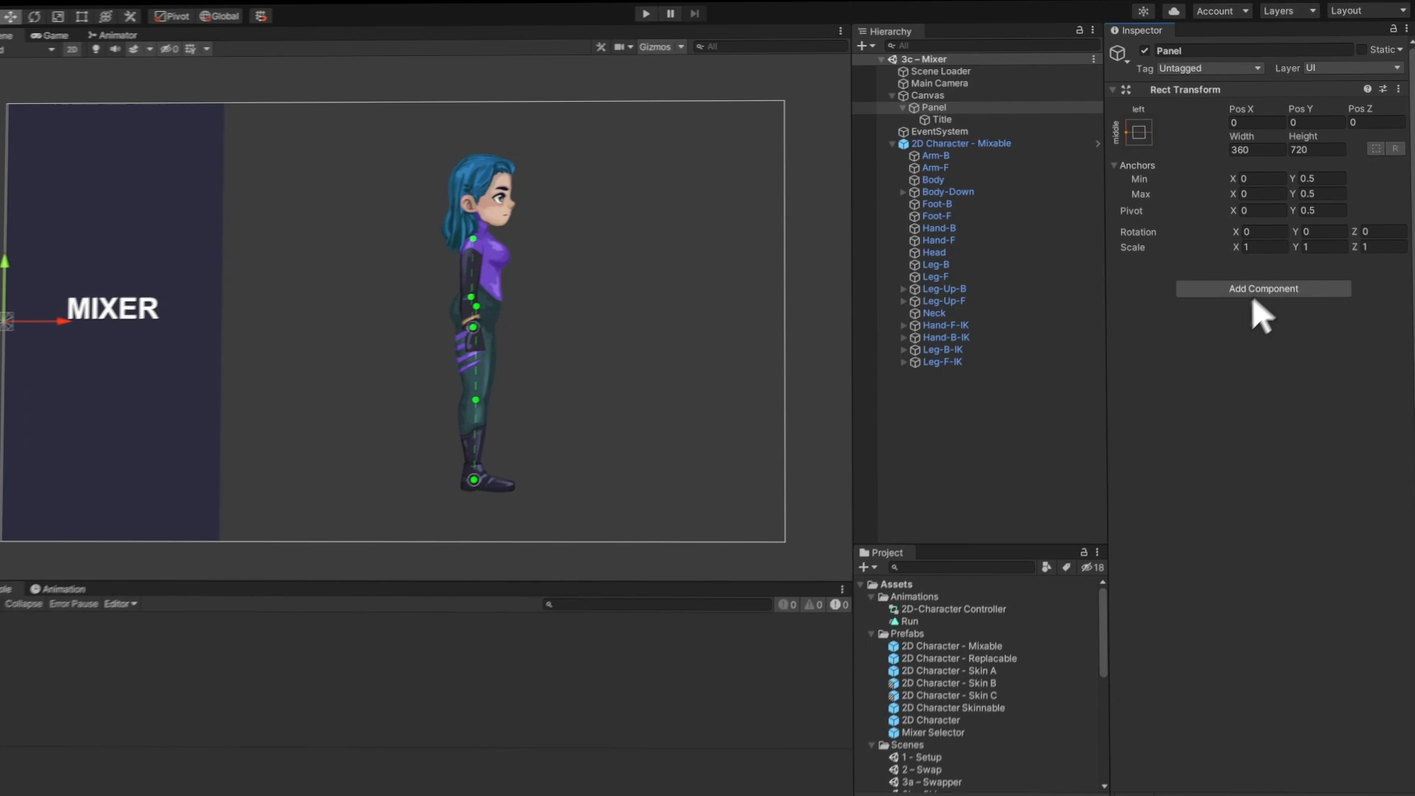
# Start adding a new component to Canvas > Panel in the Inspector.
pyautogui.click(1263, 288)
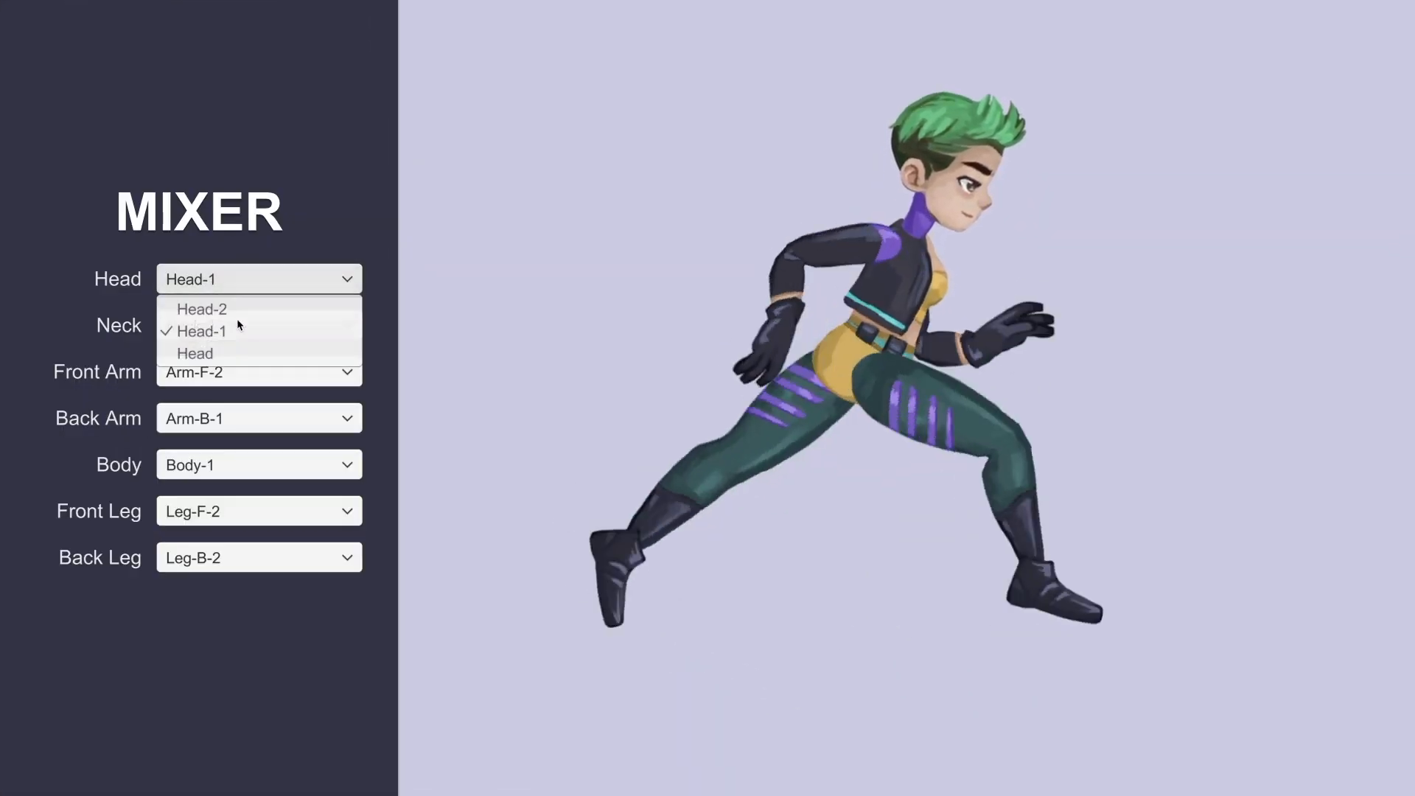
# In Play mode, choose Head for the head and Body-2 for the body.
pyautogui.click(195, 353)
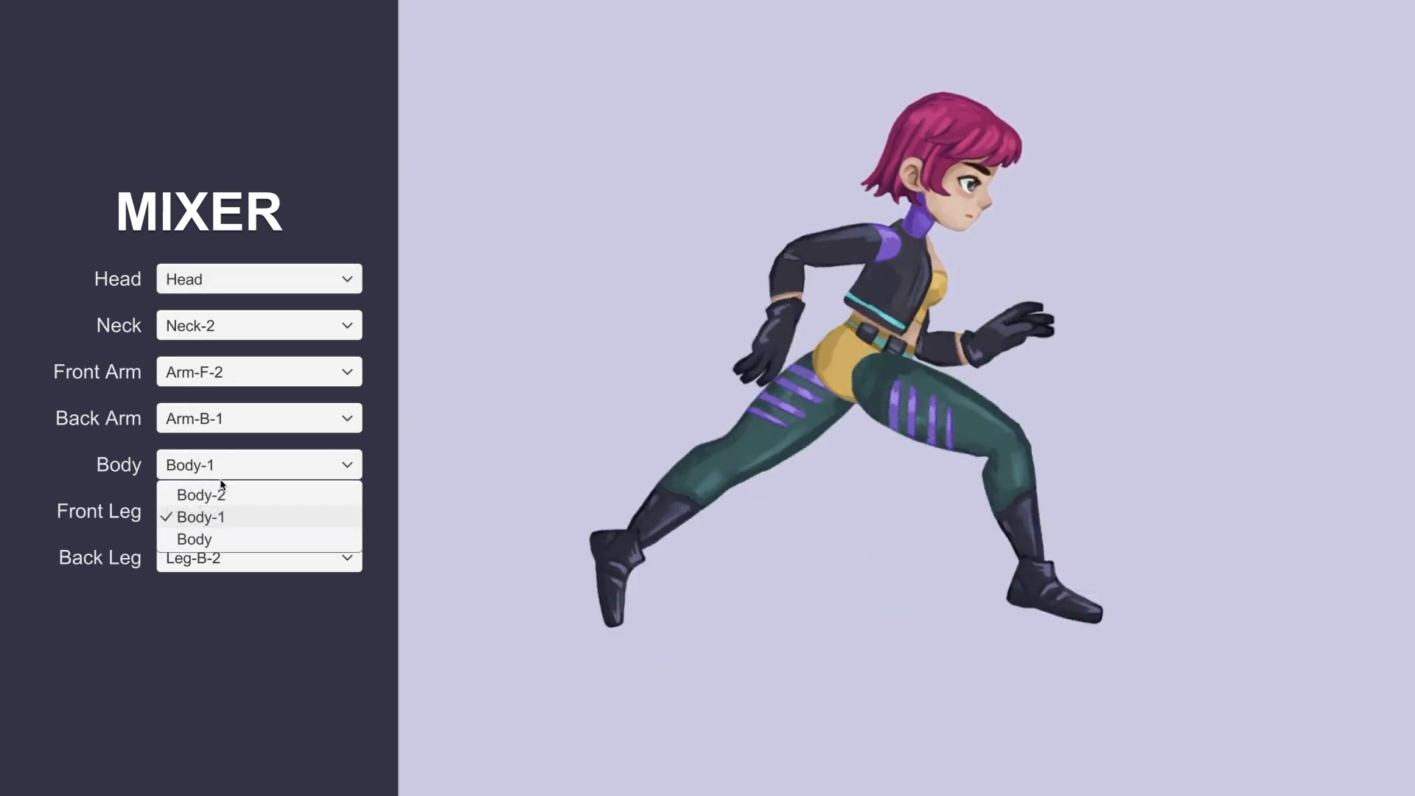
pyautogui.click(200, 494)
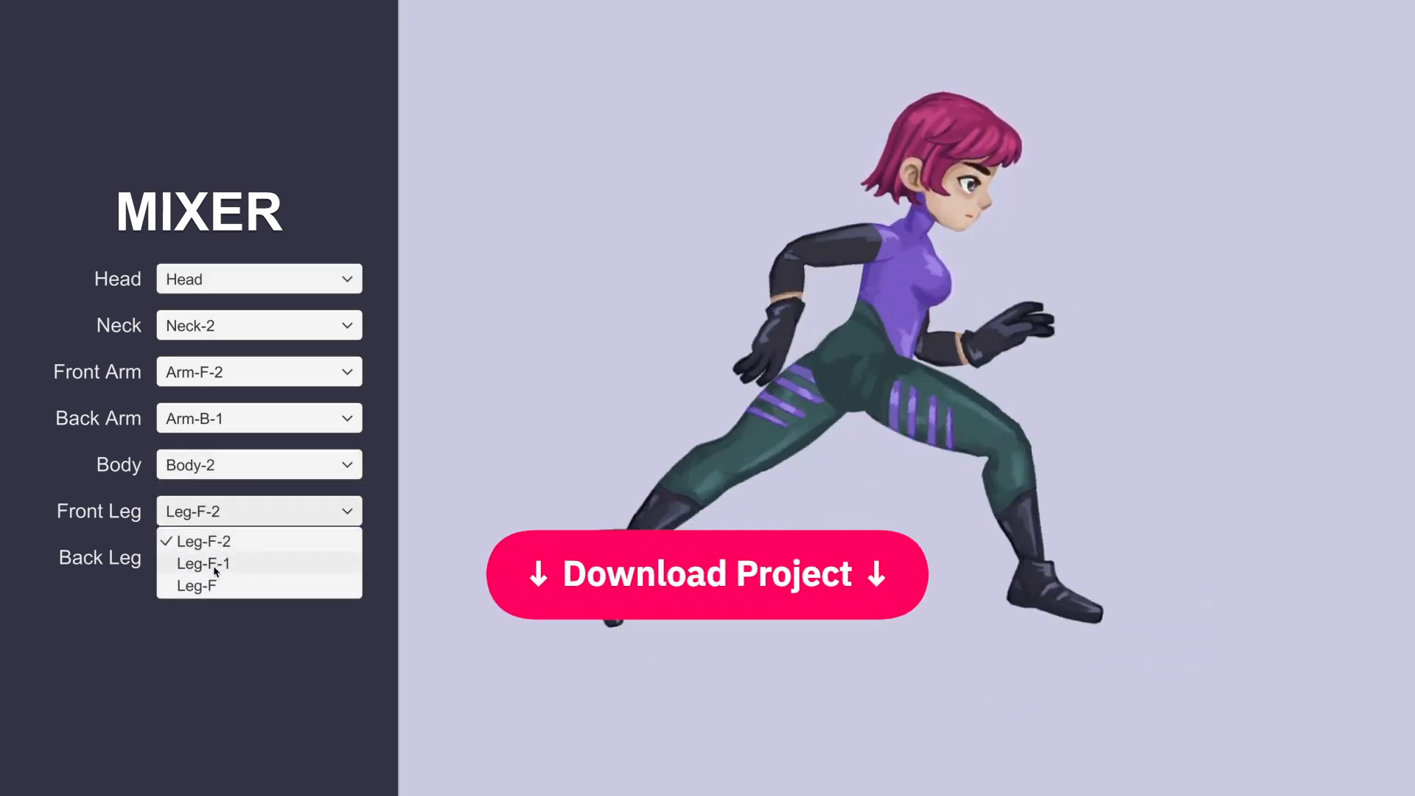